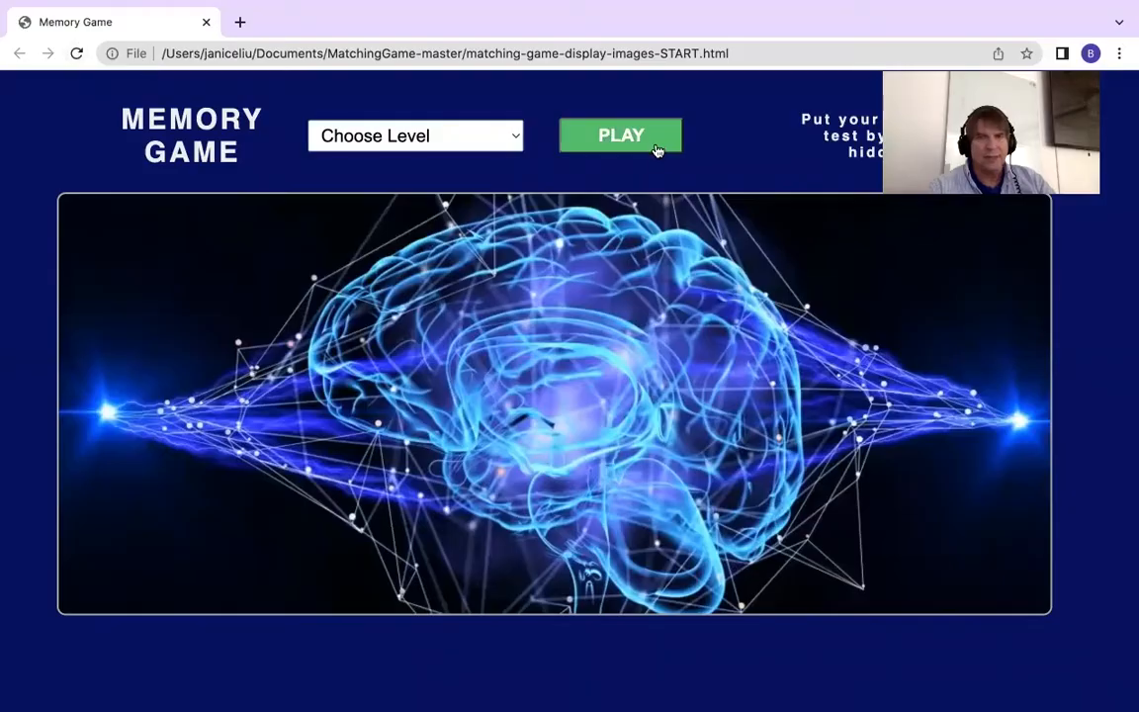
pyautogui.moveTo(569, 147)
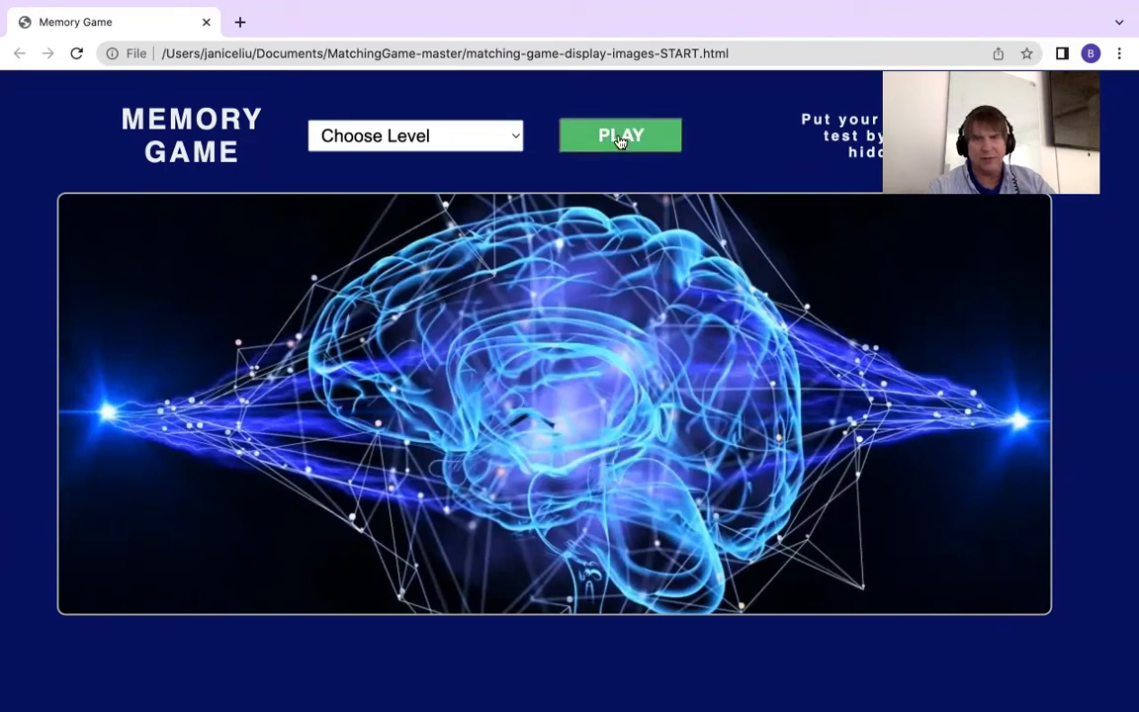
pyautogui.moveTo(696, 155)
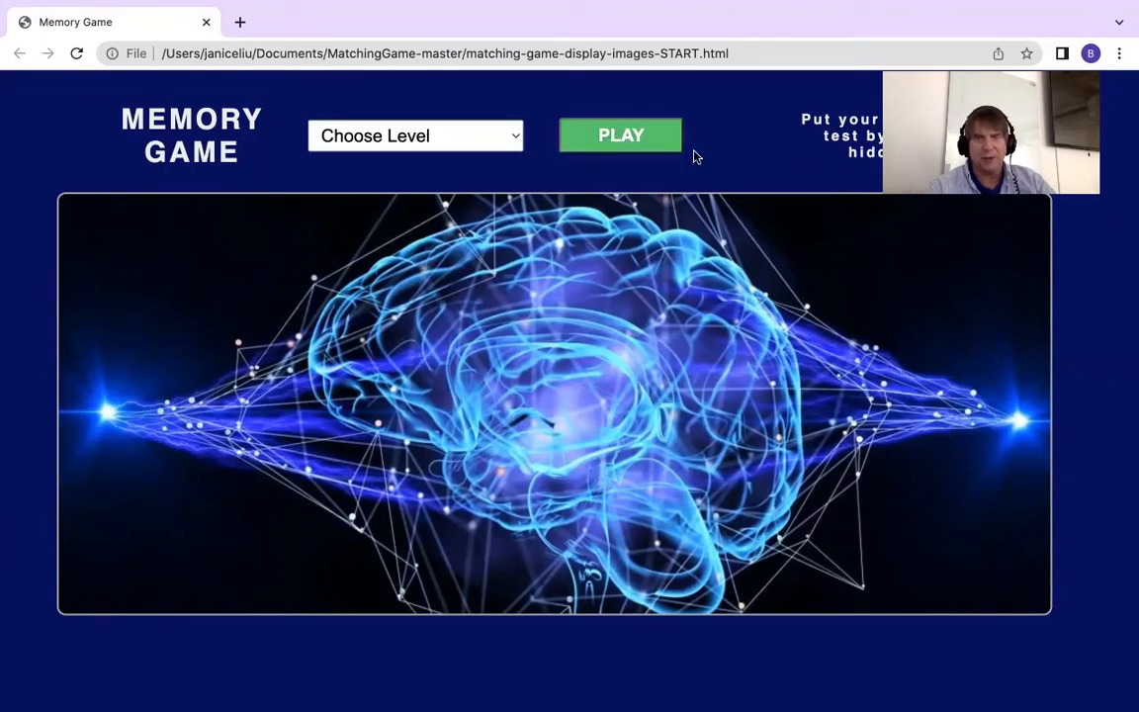
# Step: Choose the Ninja (30 pairs) level from the Choose Level dropdown
pyautogui.click(415, 134)
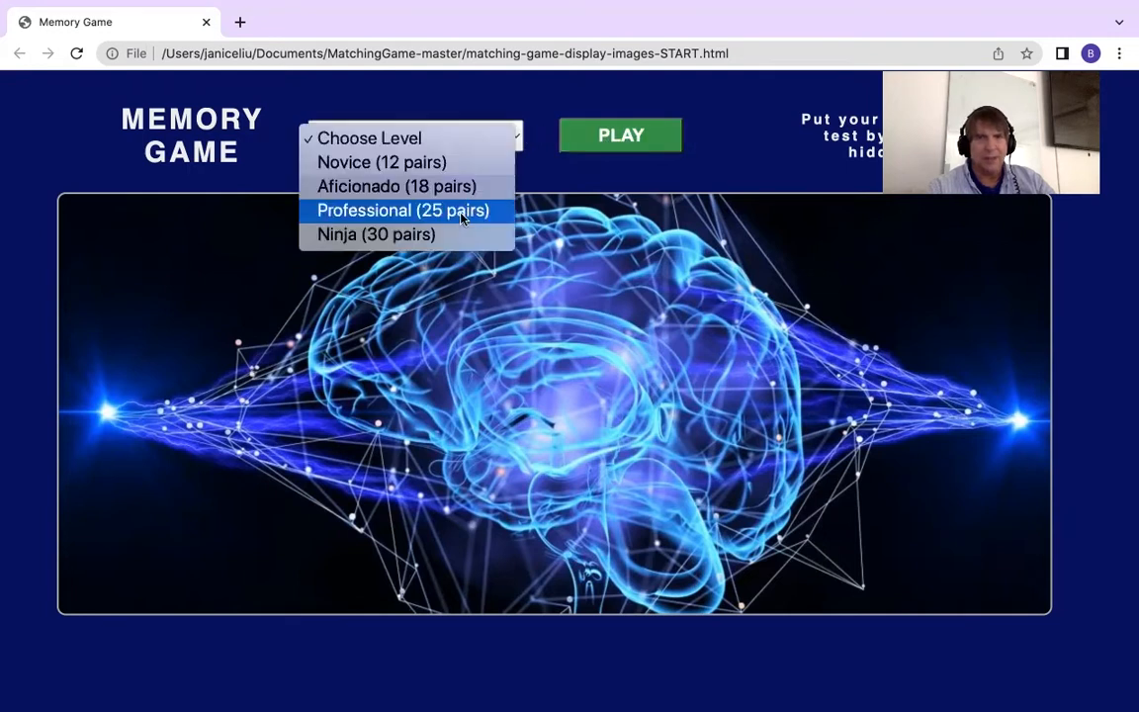
pyautogui.moveTo(459, 233)
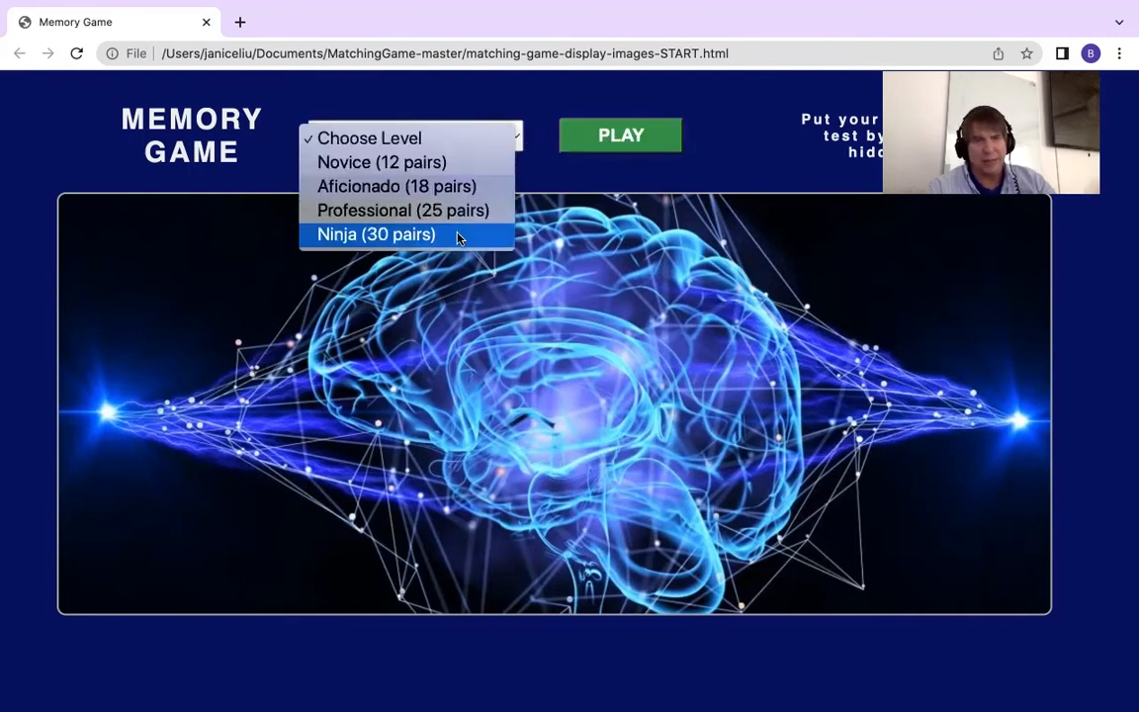
pyautogui.click(376, 233)
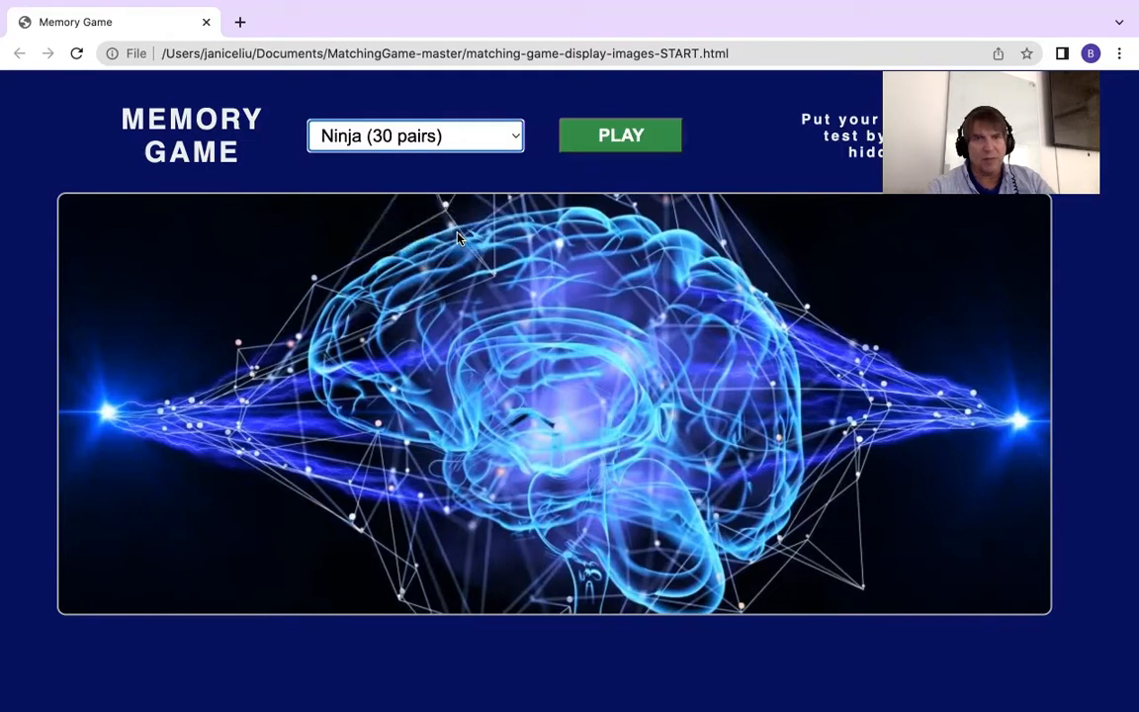
pyautogui.moveTo(601, 130)
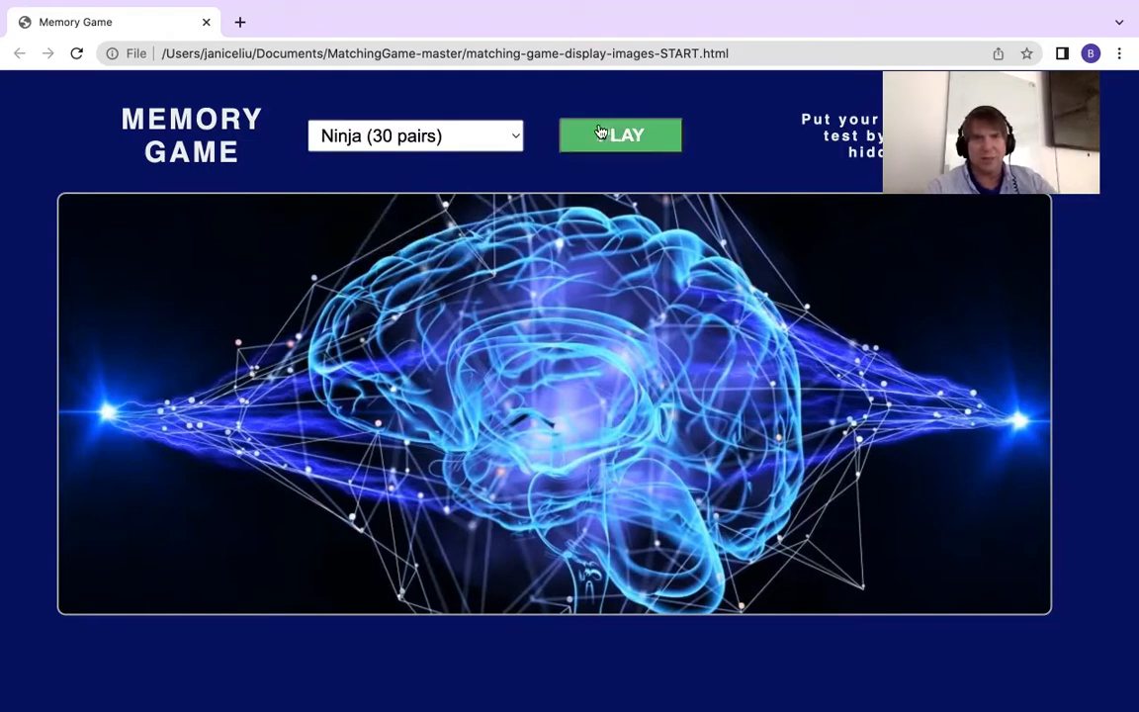
pyautogui.moveTo(597, 154)
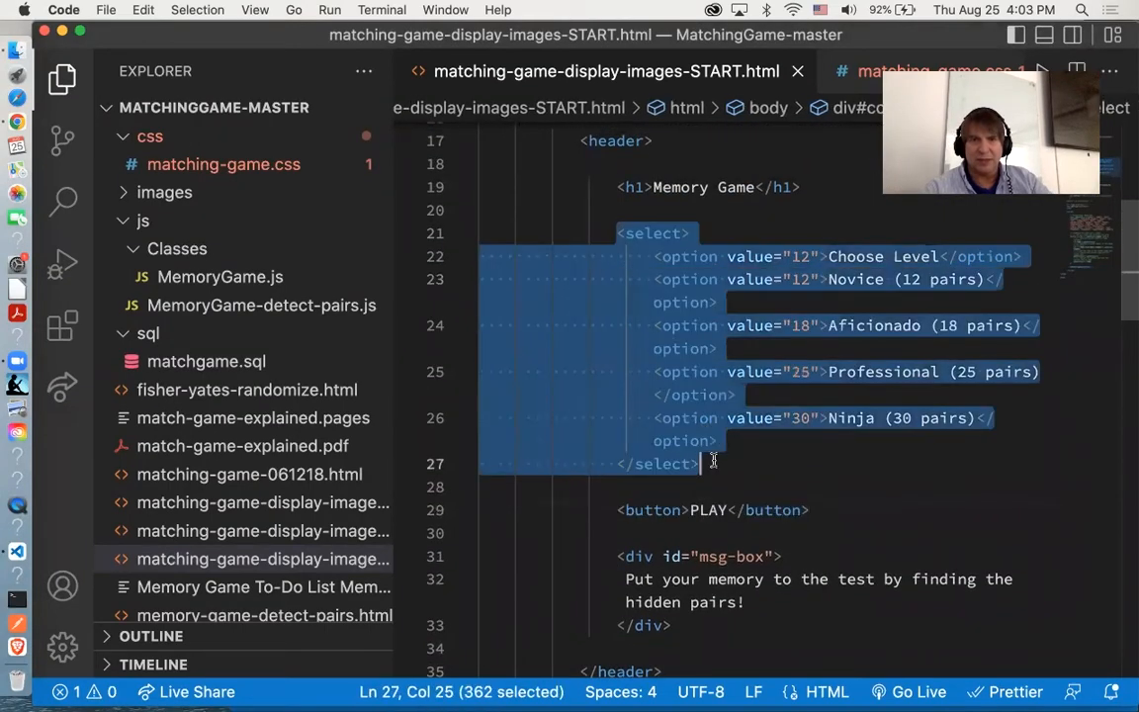
# Step: Add script lines selecting the button as btn and the select as menu via querySelector
pyautogui.click(643, 257)
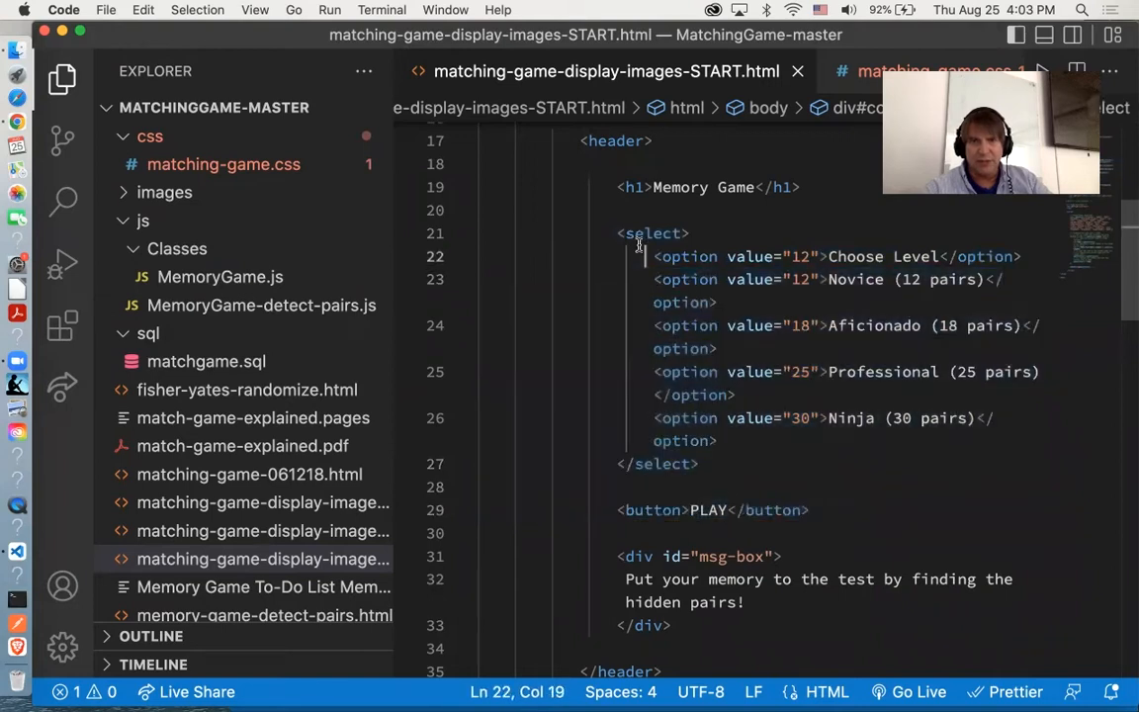
pyautogui.doubleClick(653, 510)
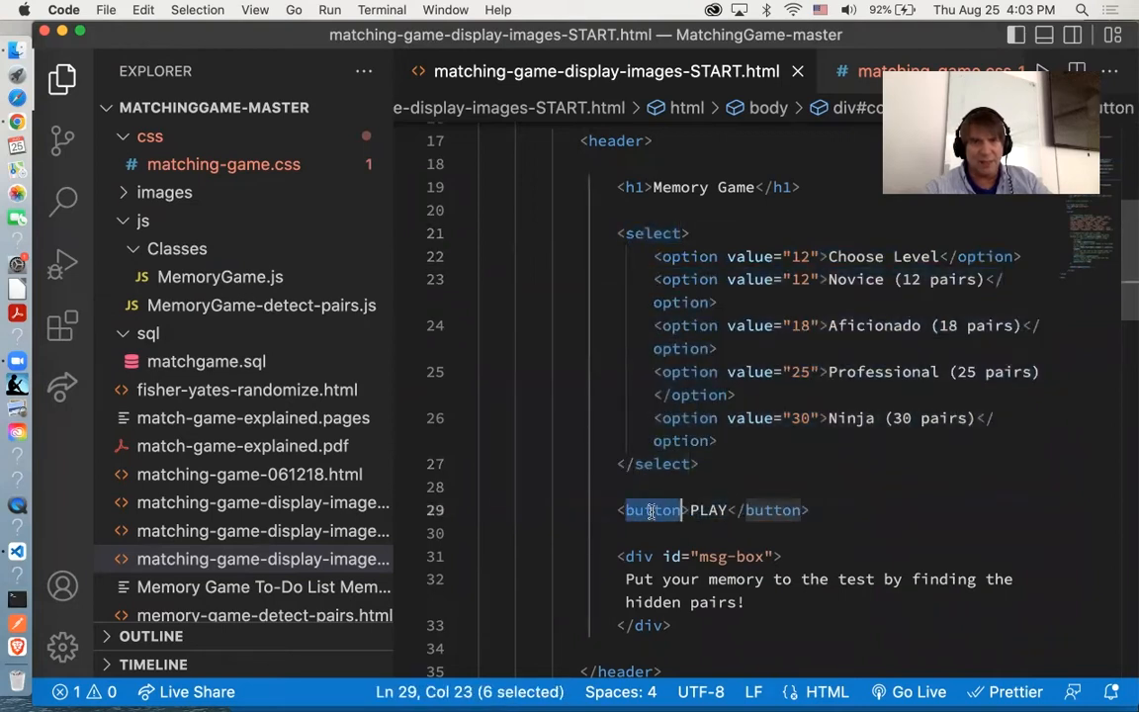
pyautogui.scroll(-3)
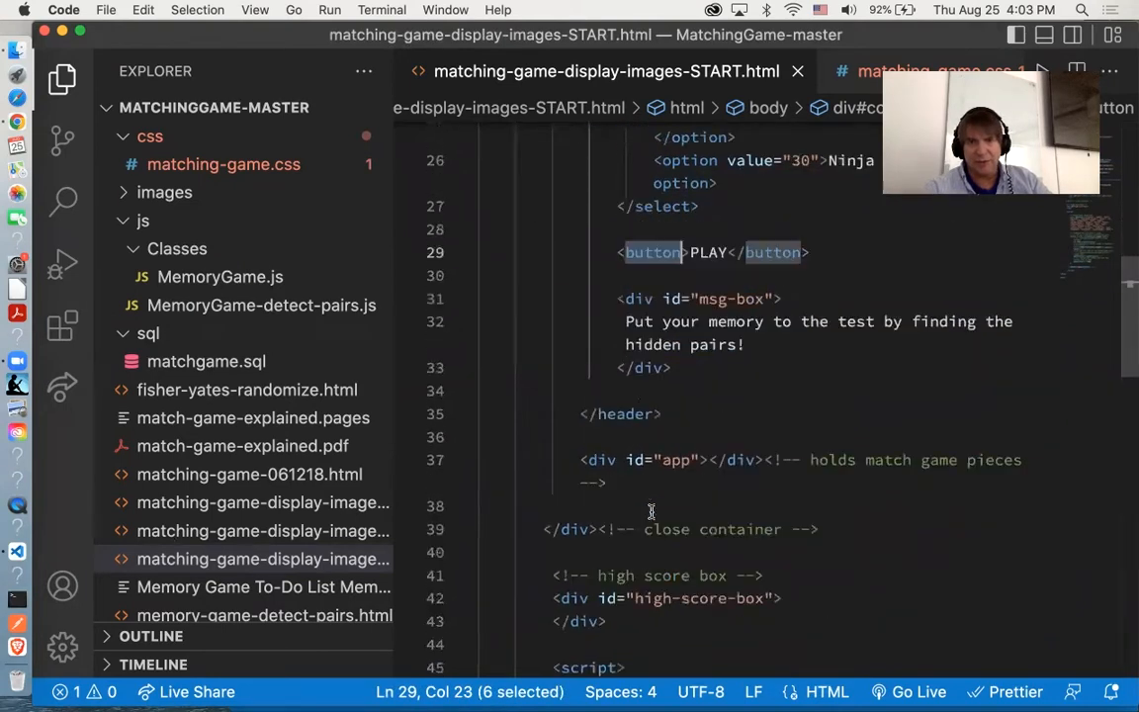
pyautogui.scroll(-3)
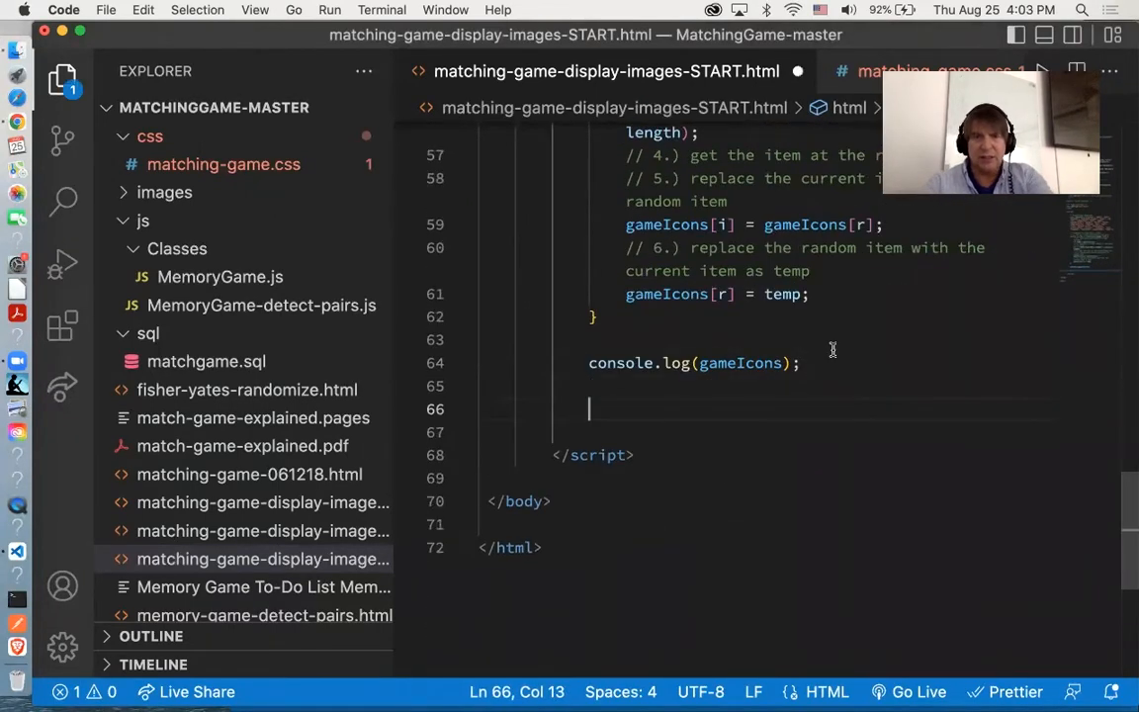
pyautogui.write('btn =')
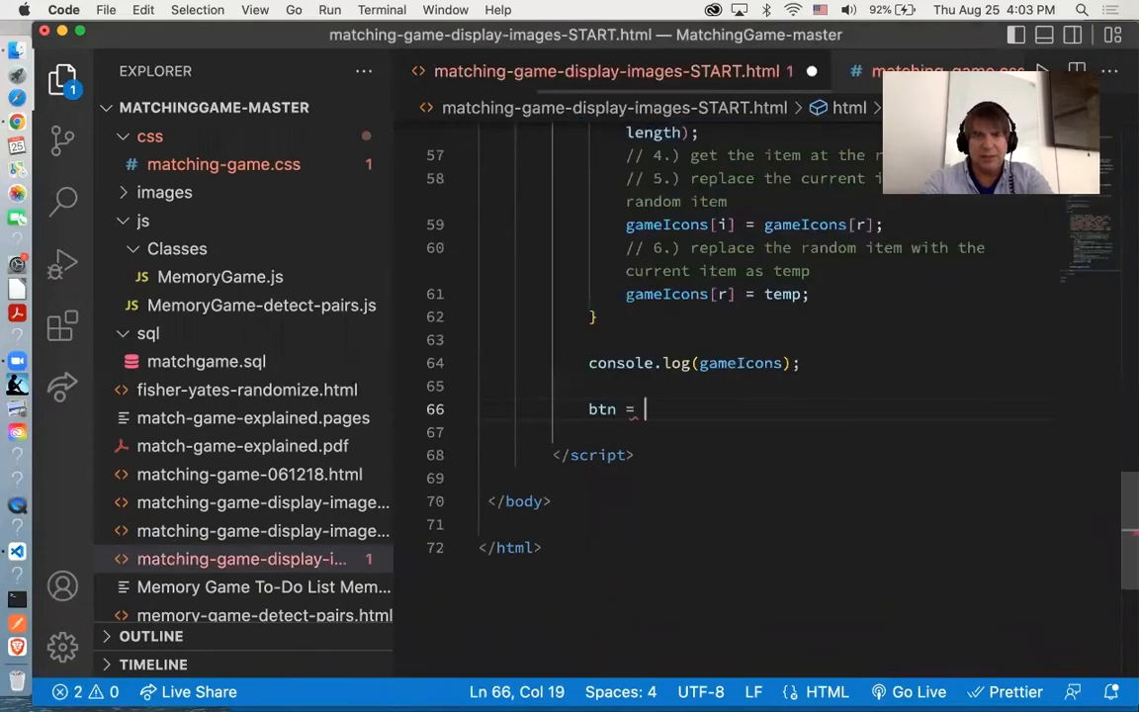
pyautogui.write('document')
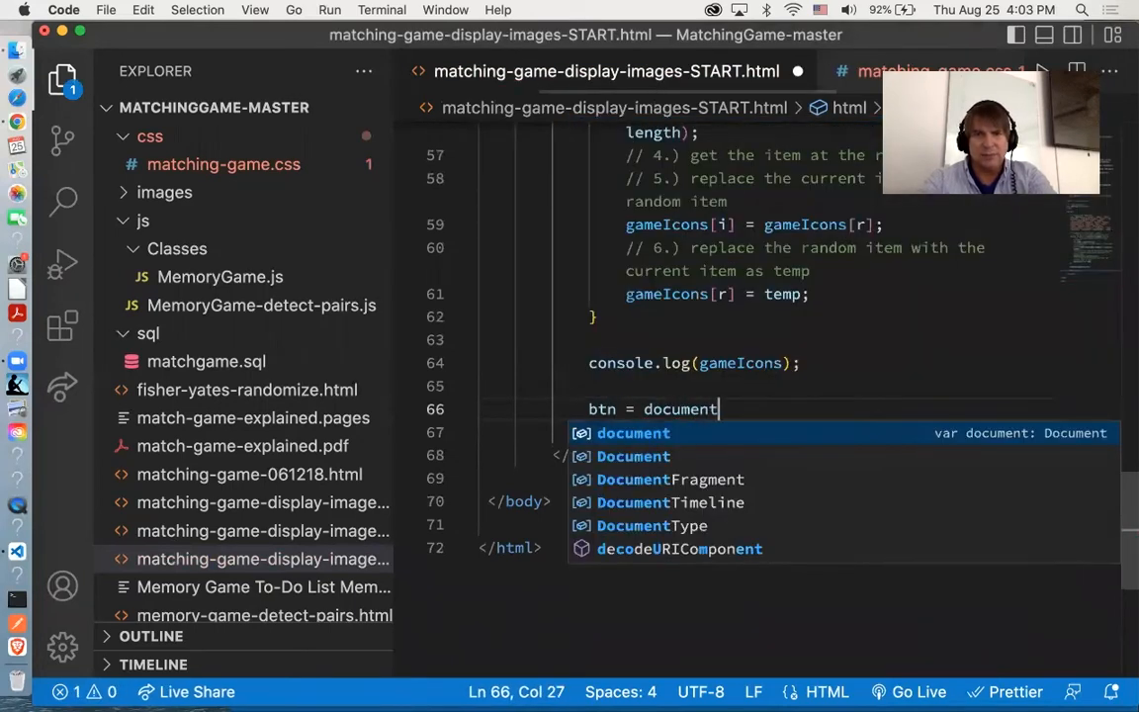
pyautogui.write('.querySelector(')
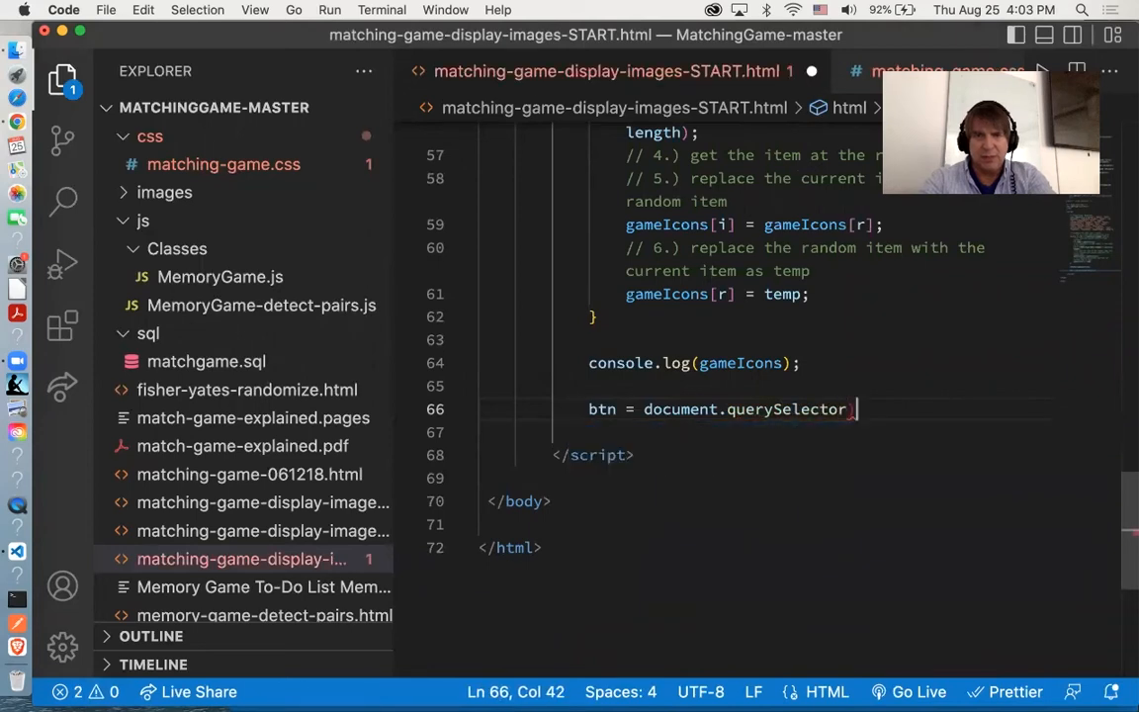
pyautogui.write("('button');")
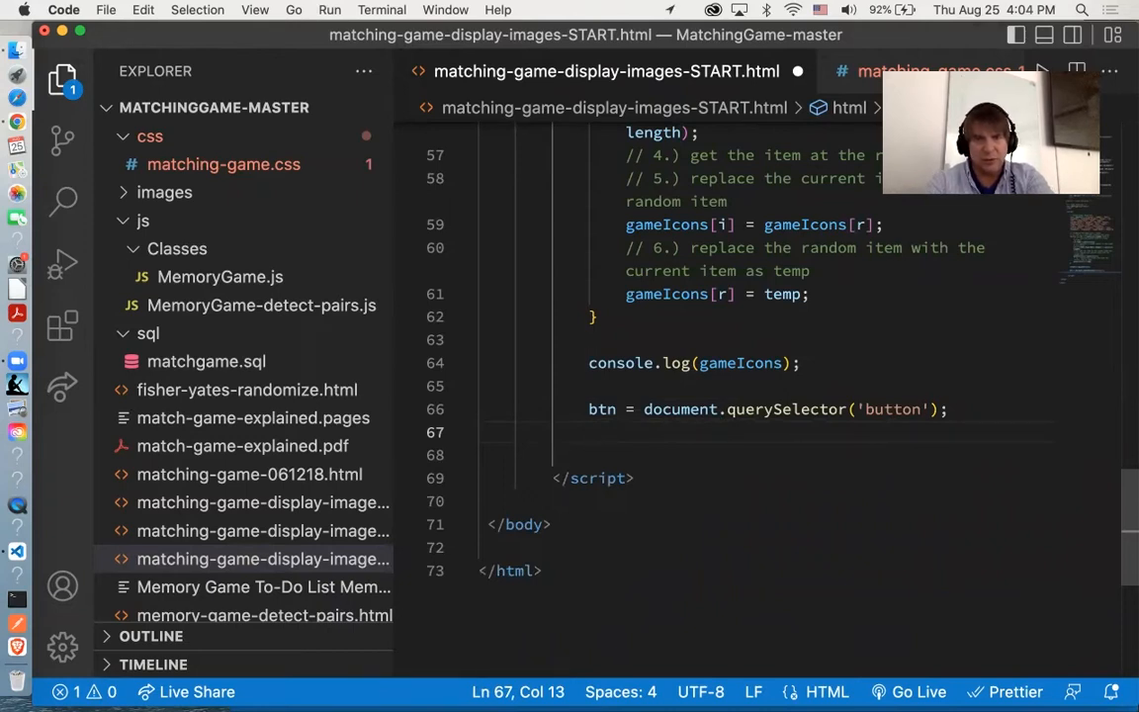
pyautogui.write('menu = d')
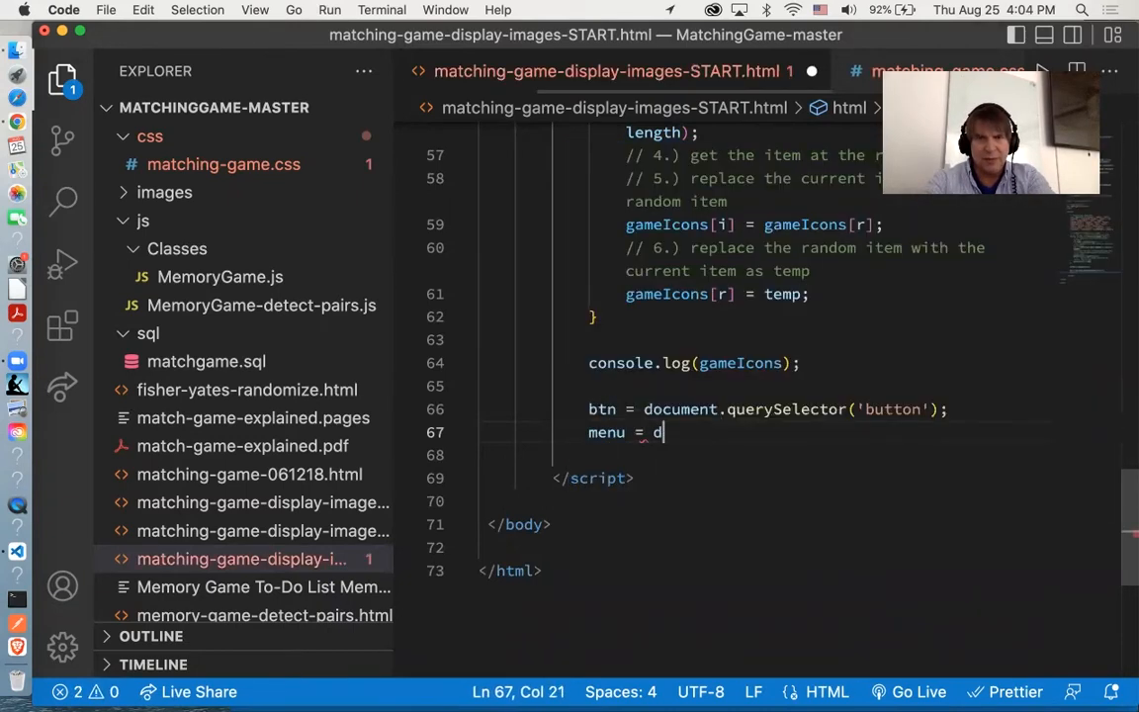
pyautogui.write('ocument.query')
pyautogui.write("btn.addEventListener('click")
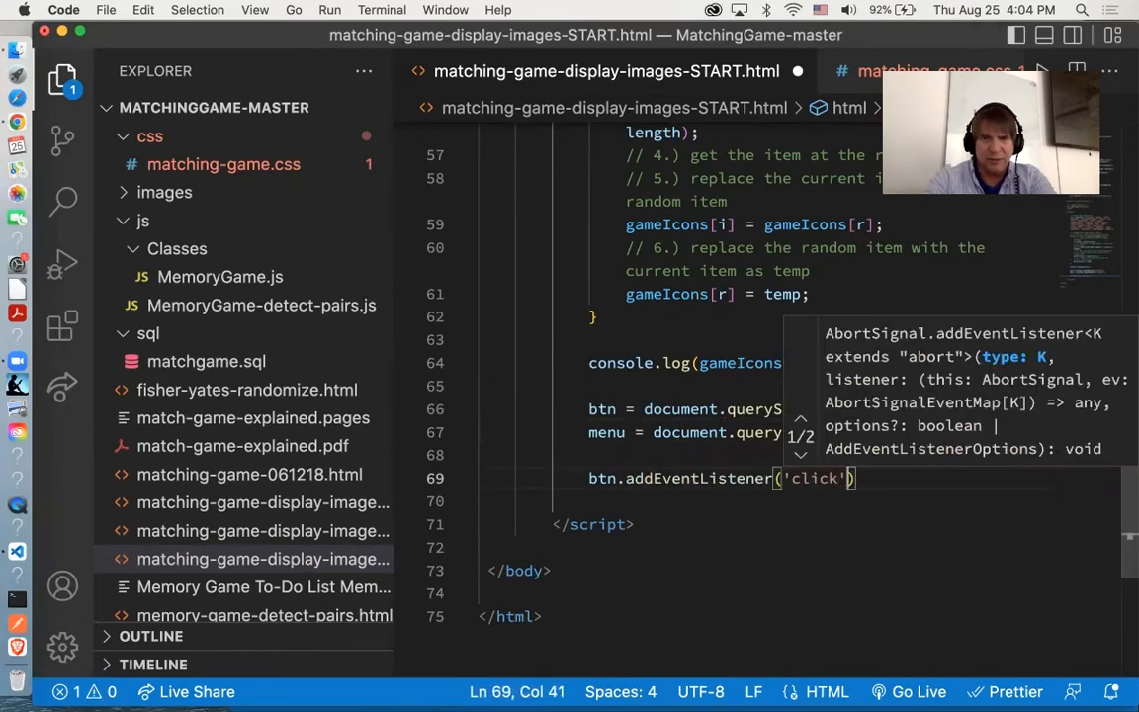
# Step: Attach a click listener calling play, and write play() alerting "Game On!"
pyautogui.write(', play')
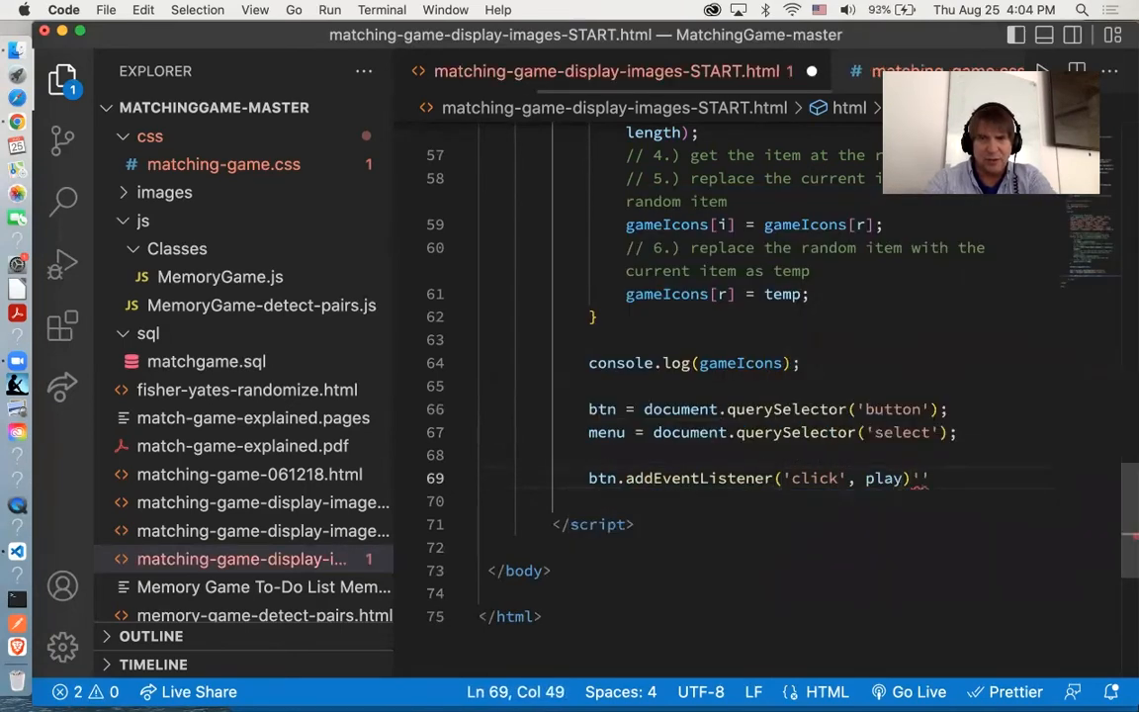
pyautogui.write('function play(')
pyautogui.write('alert("Game')
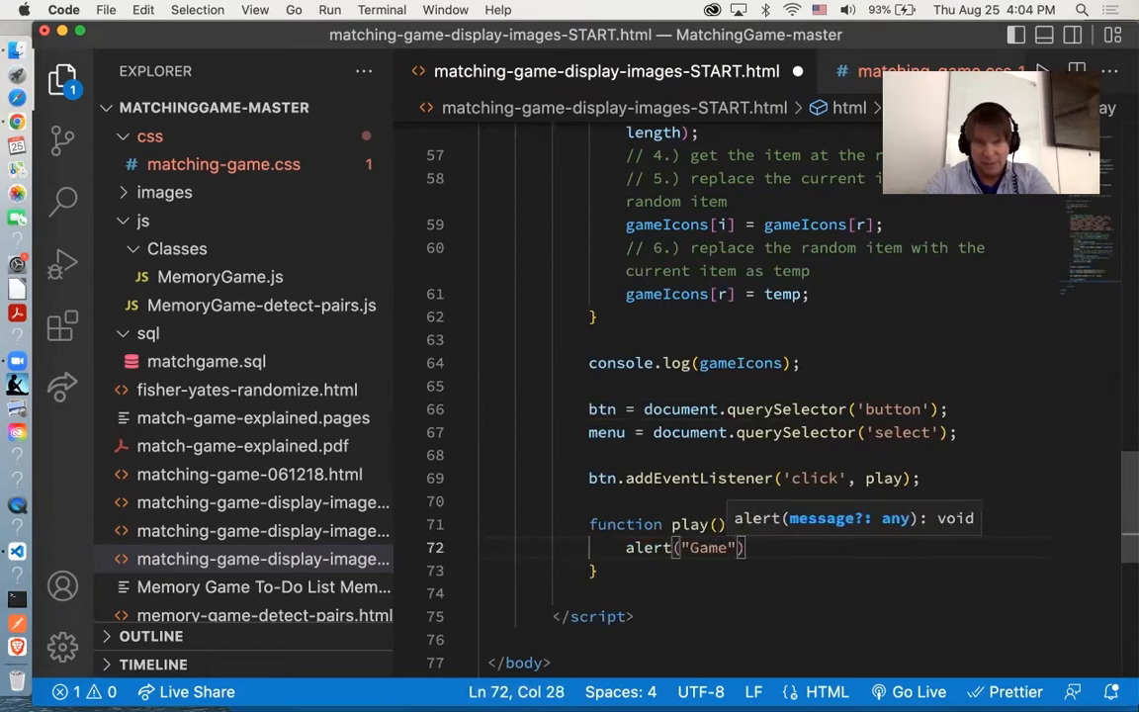
pyautogui.write('On!')
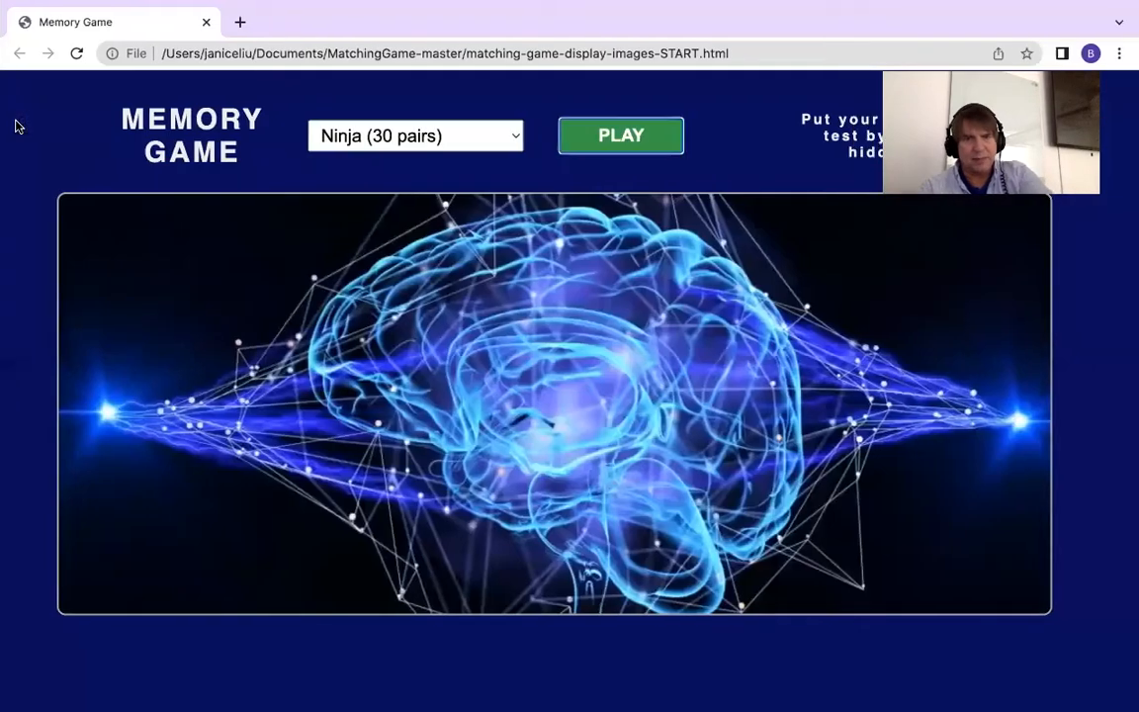
# Step: Reload, hit PLAY to see the Game On! alert, and dismiss it with OK
pyautogui.click(621, 134)
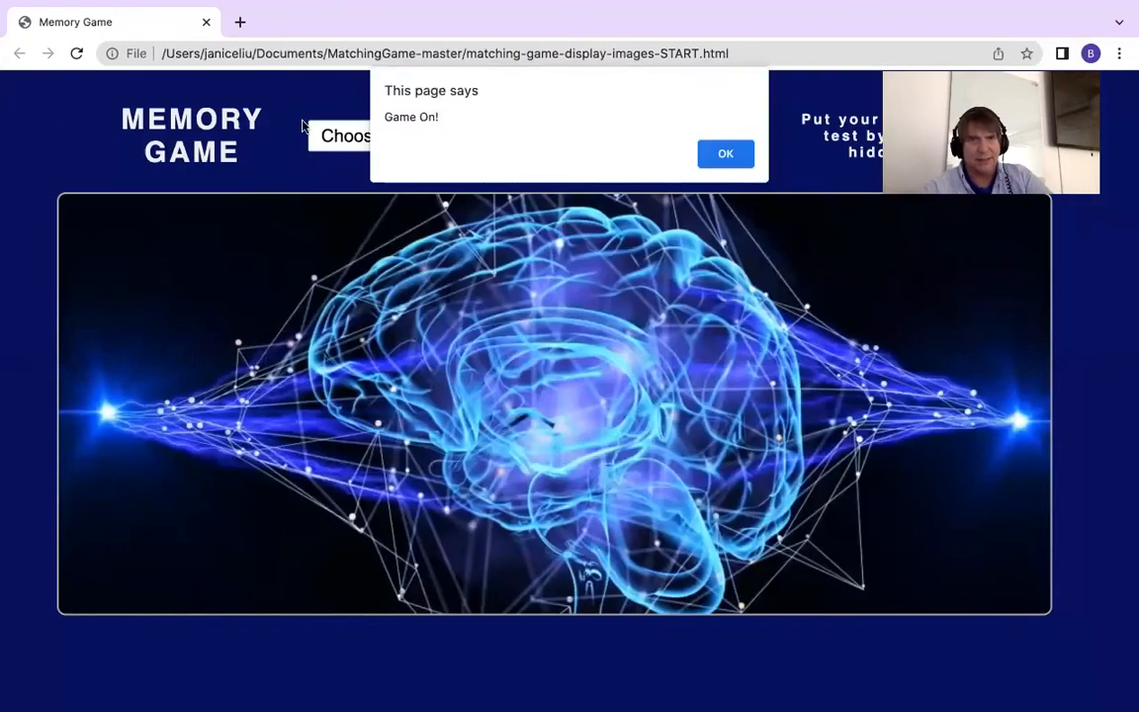
pyautogui.click(724, 154)
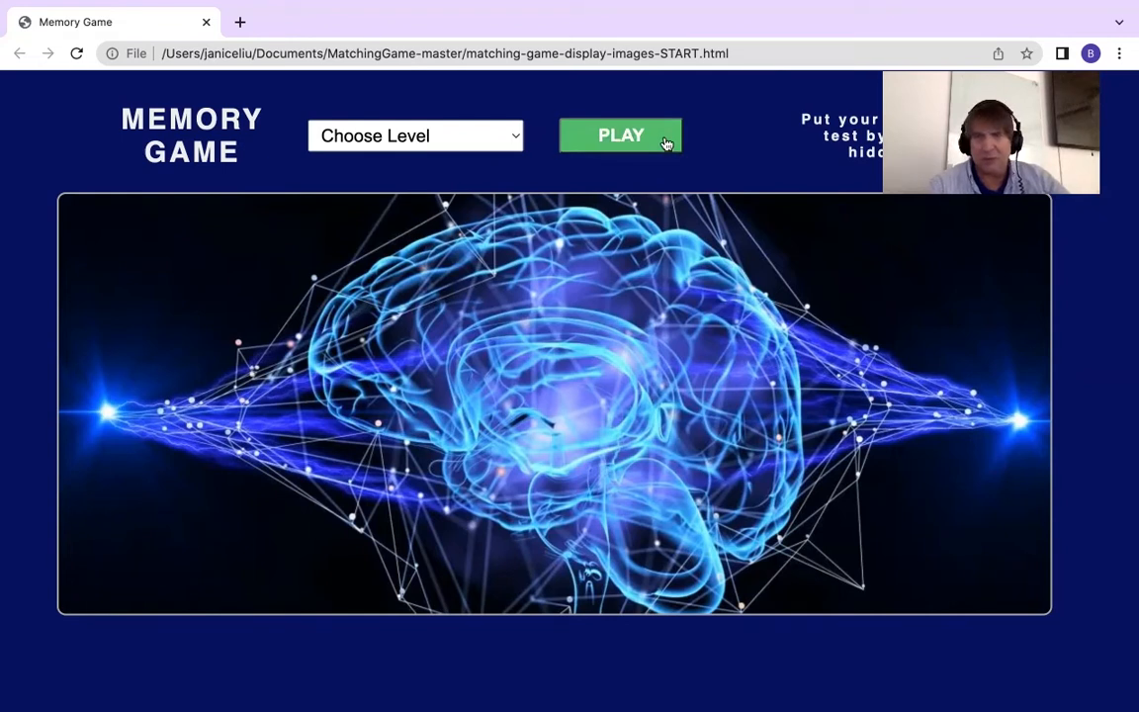
pyautogui.moveTo(3, 409)
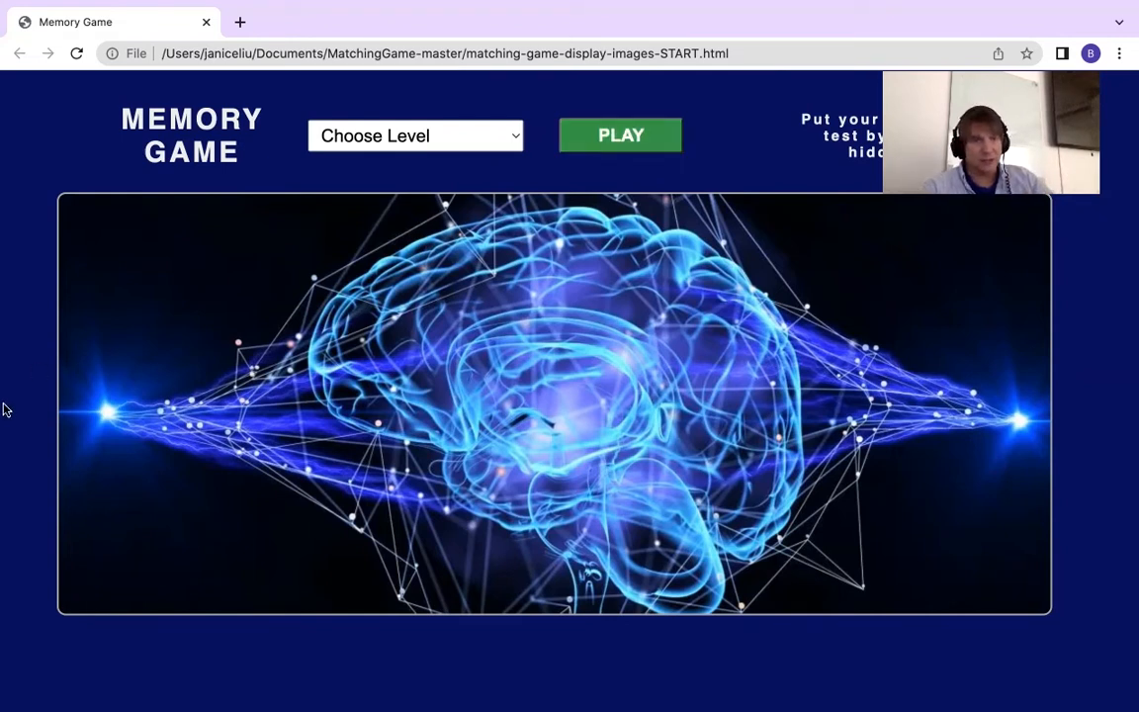
pyautogui.moveTo(16, 550)
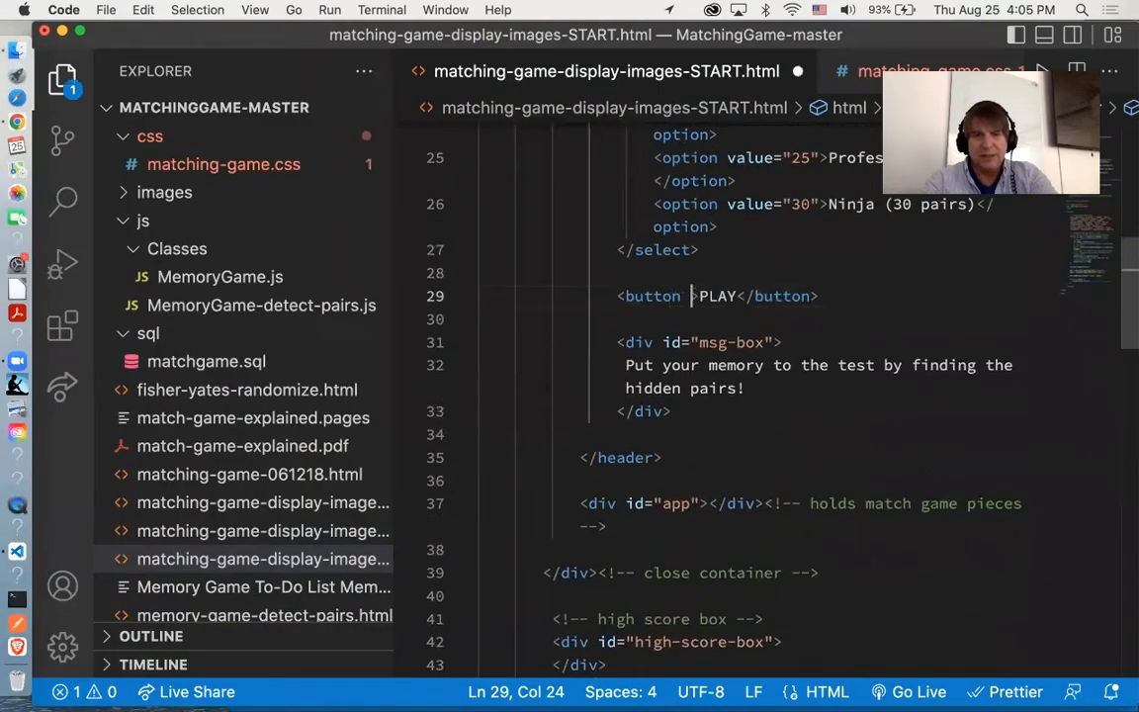
# Step: Add the disabled attribute to the button tag, then bring up matching-game.css
pyautogui.write('disap')
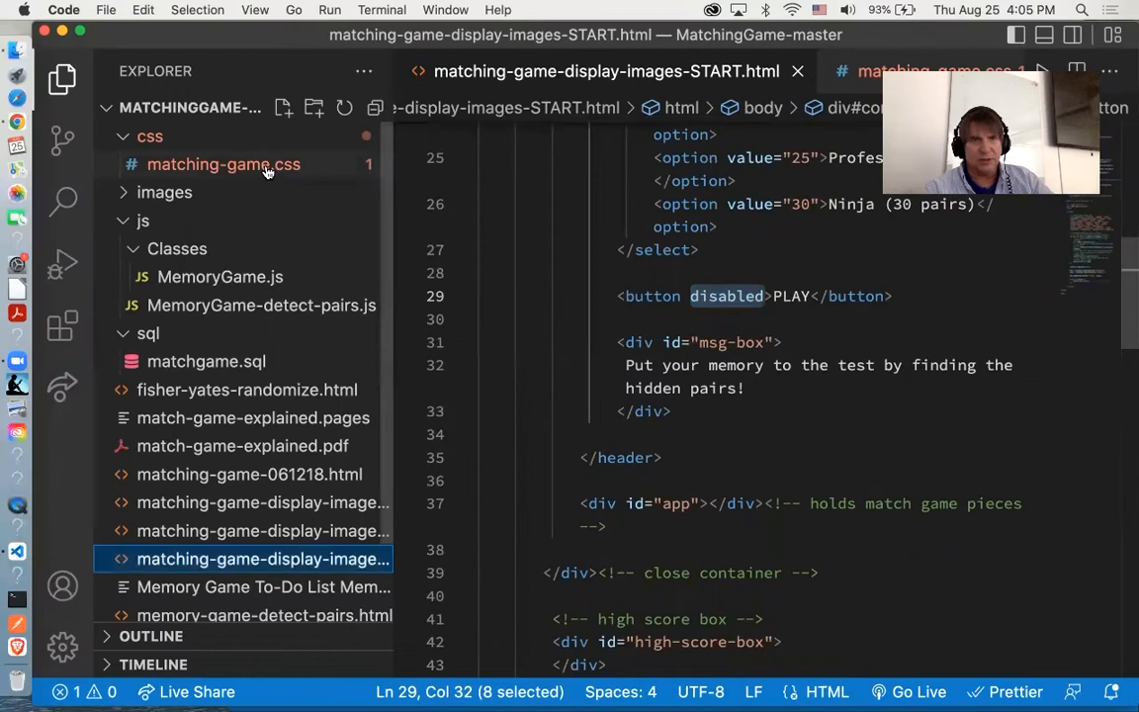
pyautogui.click(221, 164)
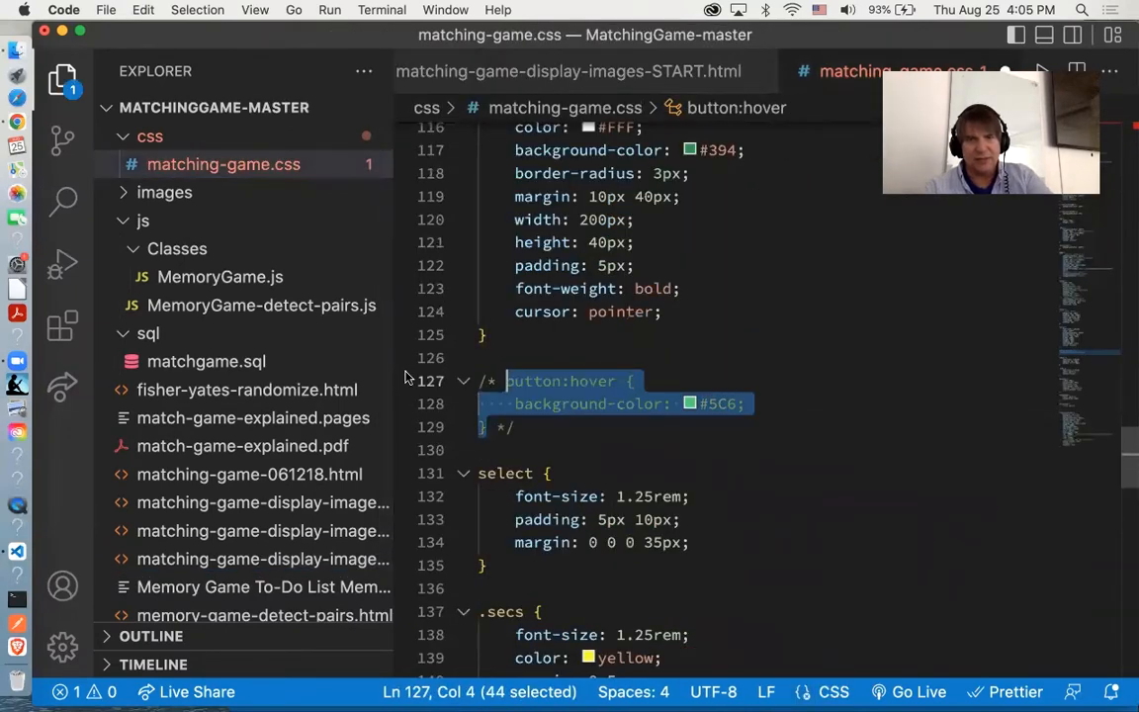
# Step: Give the button rule a default cursor, #354 background and translucent #FFFFFF33 text colour
pyautogui.write('defaul')
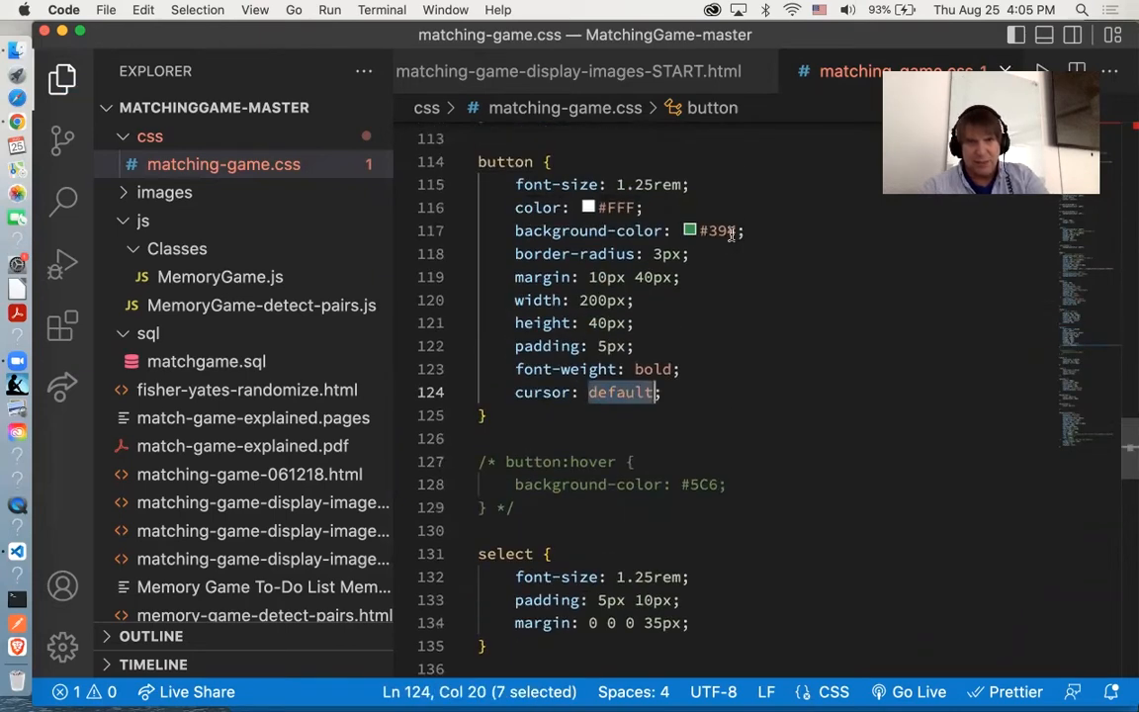
pyautogui.click(728, 230)
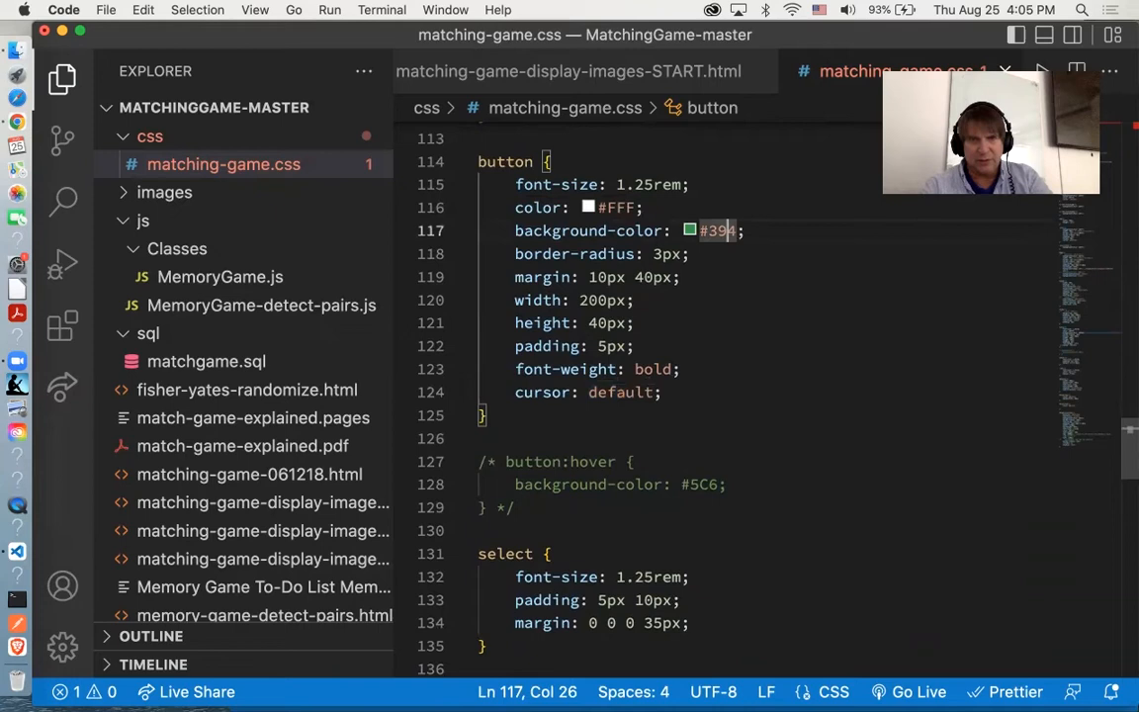
pyautogui.press('Backspace')
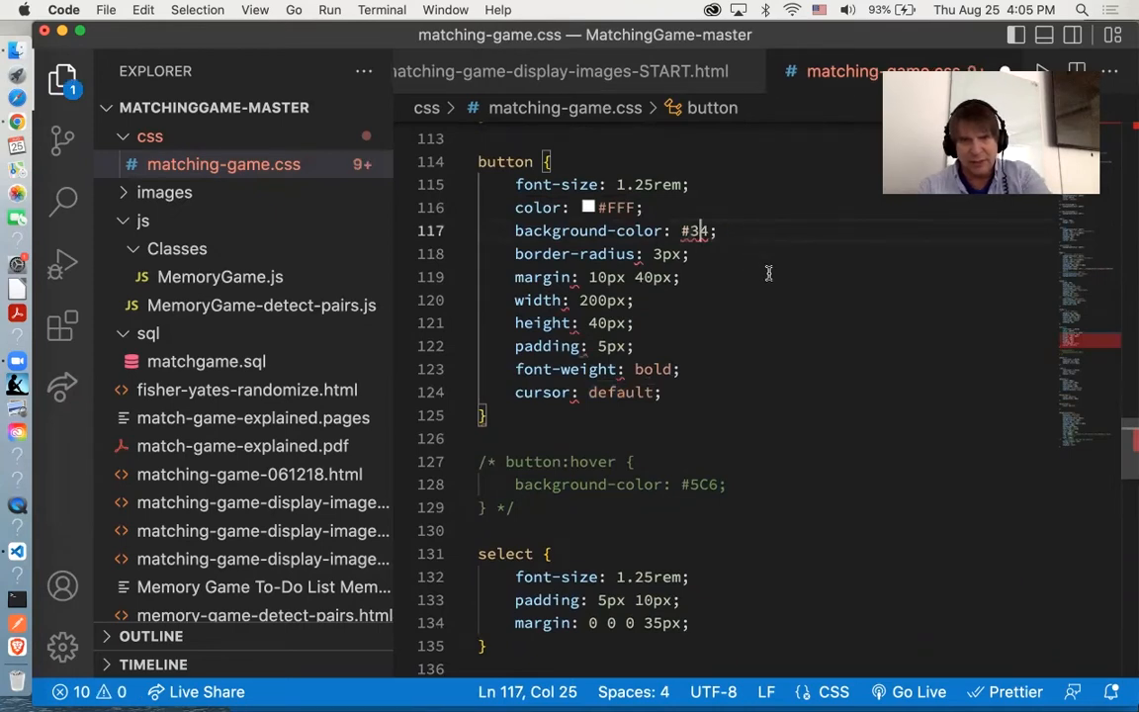
pyautogui.write('35')
pyautogui.click(768, 208)
pyautogui.write('FFF')
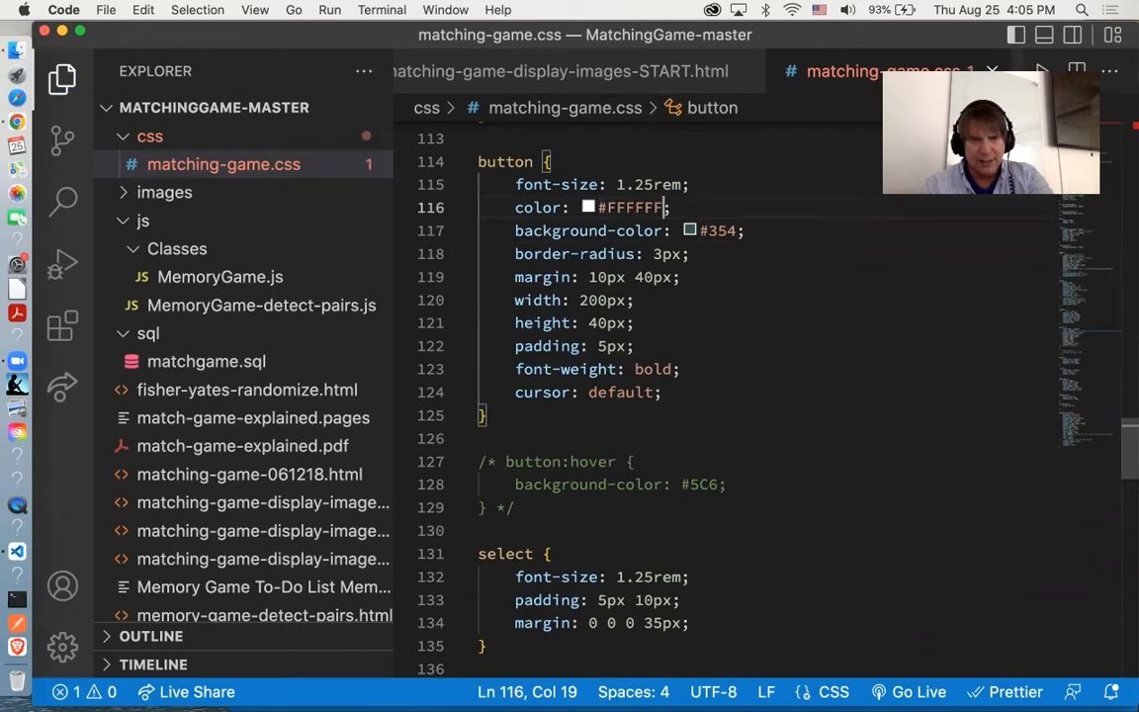
pyautogui.write('33')
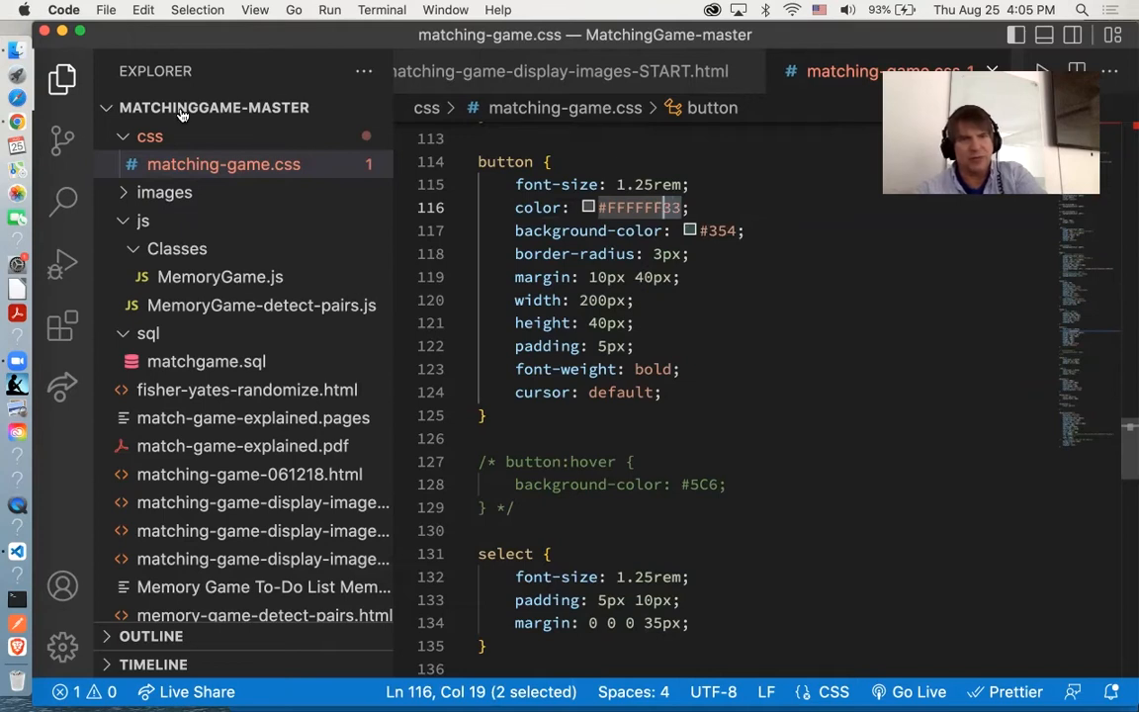
pyautogui.moveTo(17, 128)
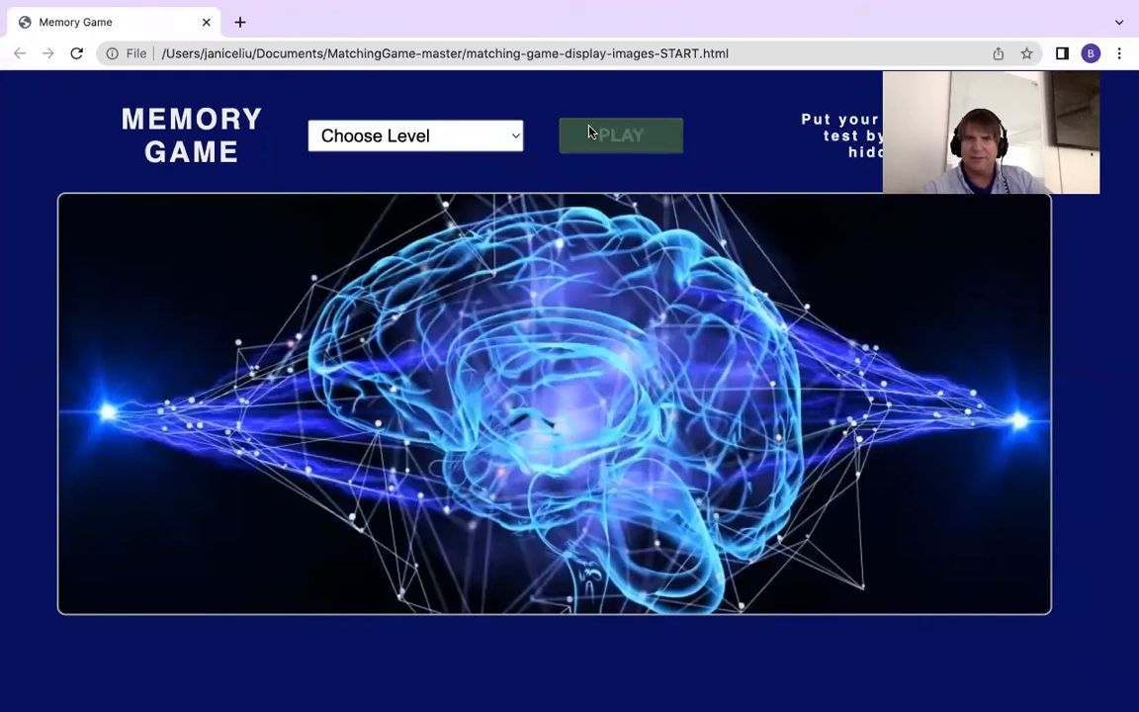
# Step: Check the dimmed PLAY button and pick a level from the Choose Level list
pyautogui.click(415, 134)
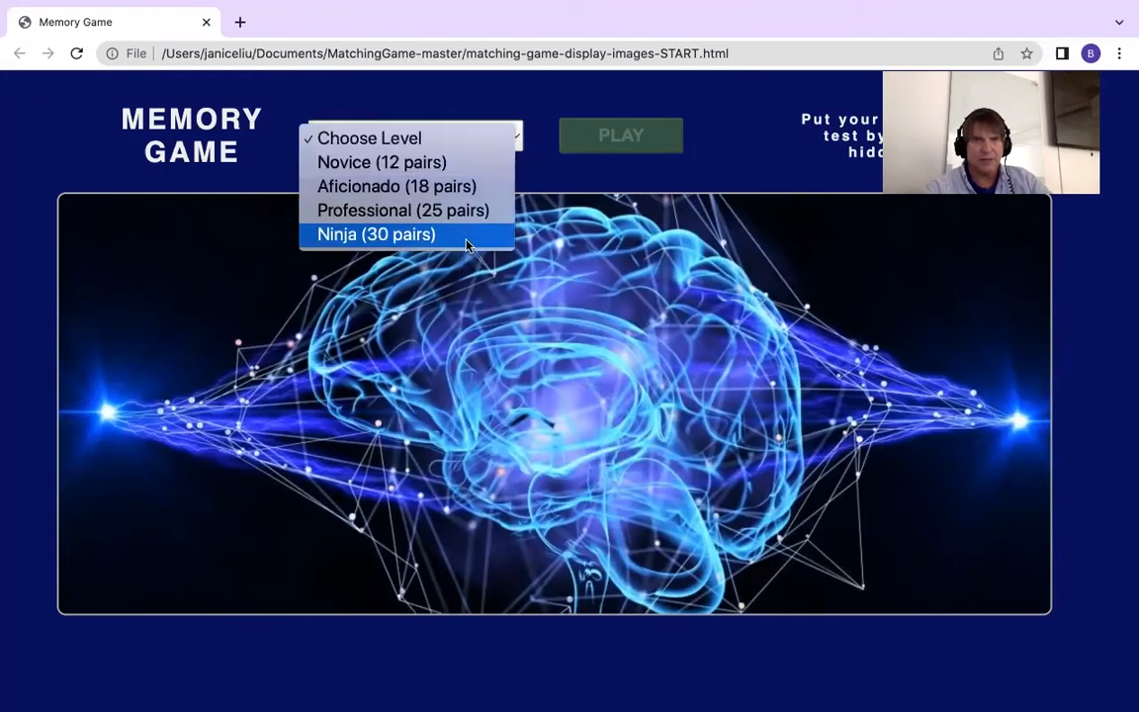
pyautogui.click(376, 233)
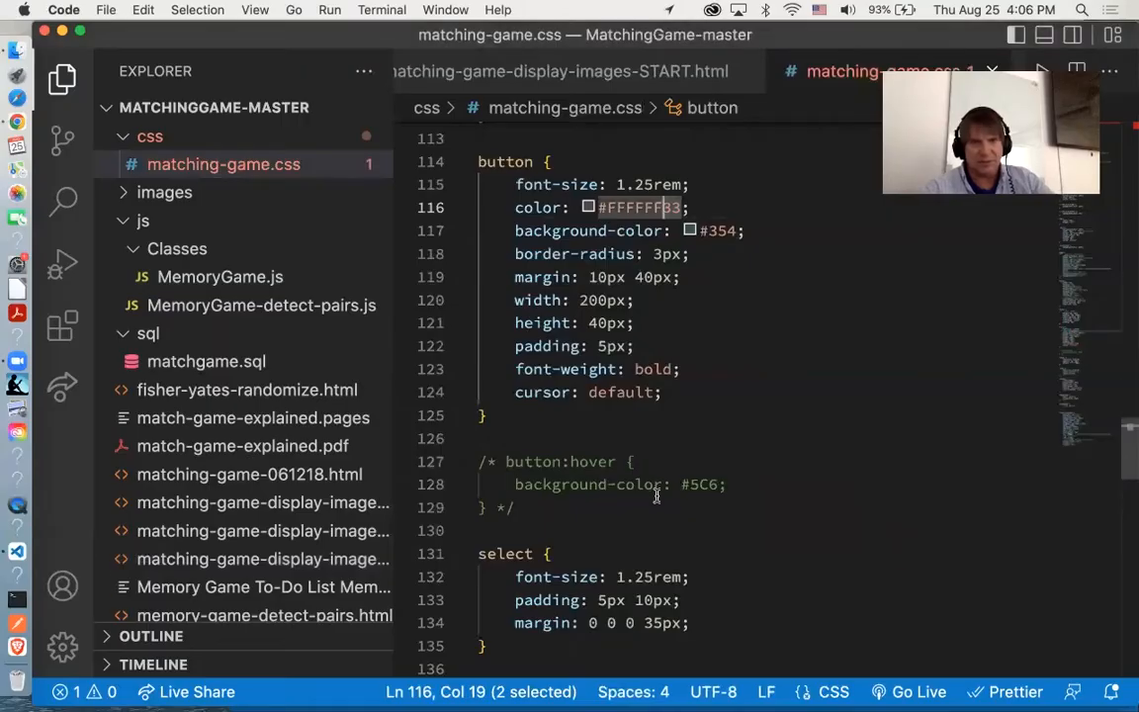
# Step: Point the select's change listener to activatePlay and set btn.disabled = false inside it
pyautogui.click(605, 71)
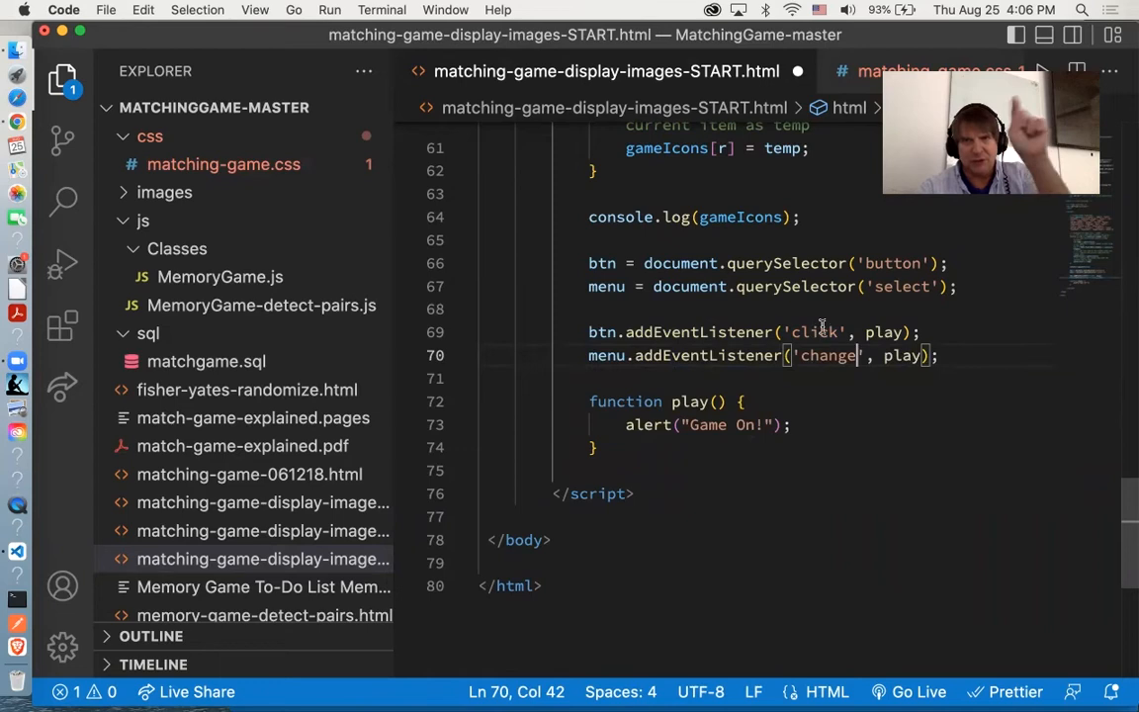
pyautogui.doubleClick(901, 355)
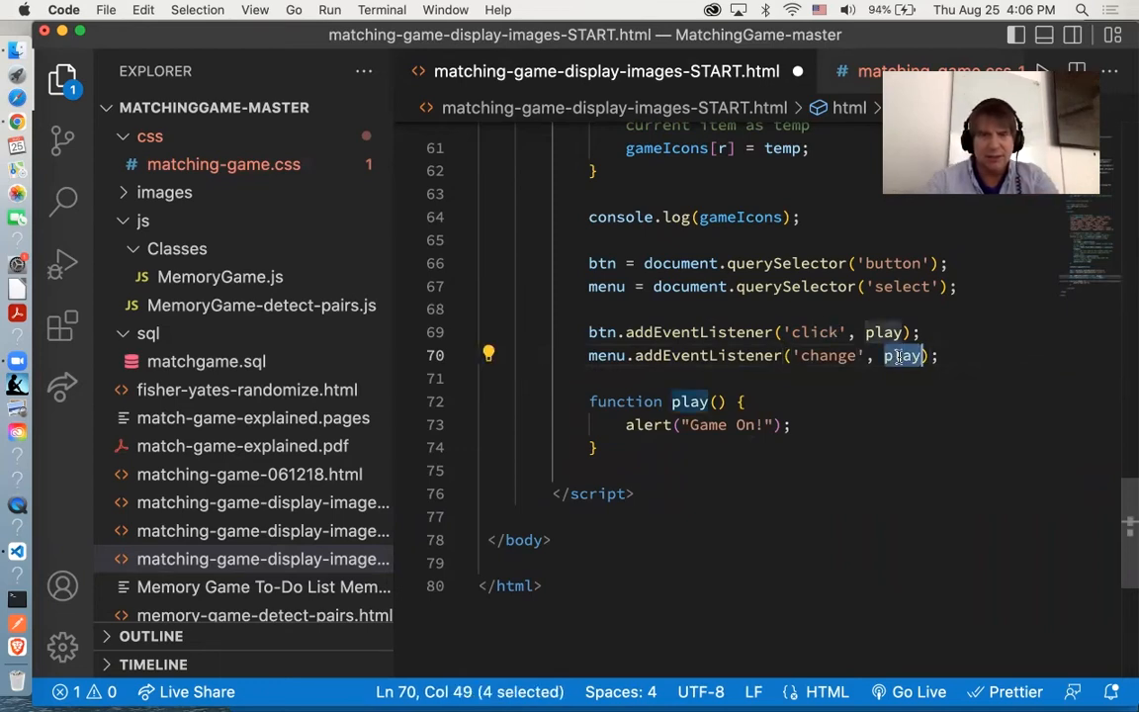
pyautogui.write('activateP')
pyautogui.write('btn.disabled')
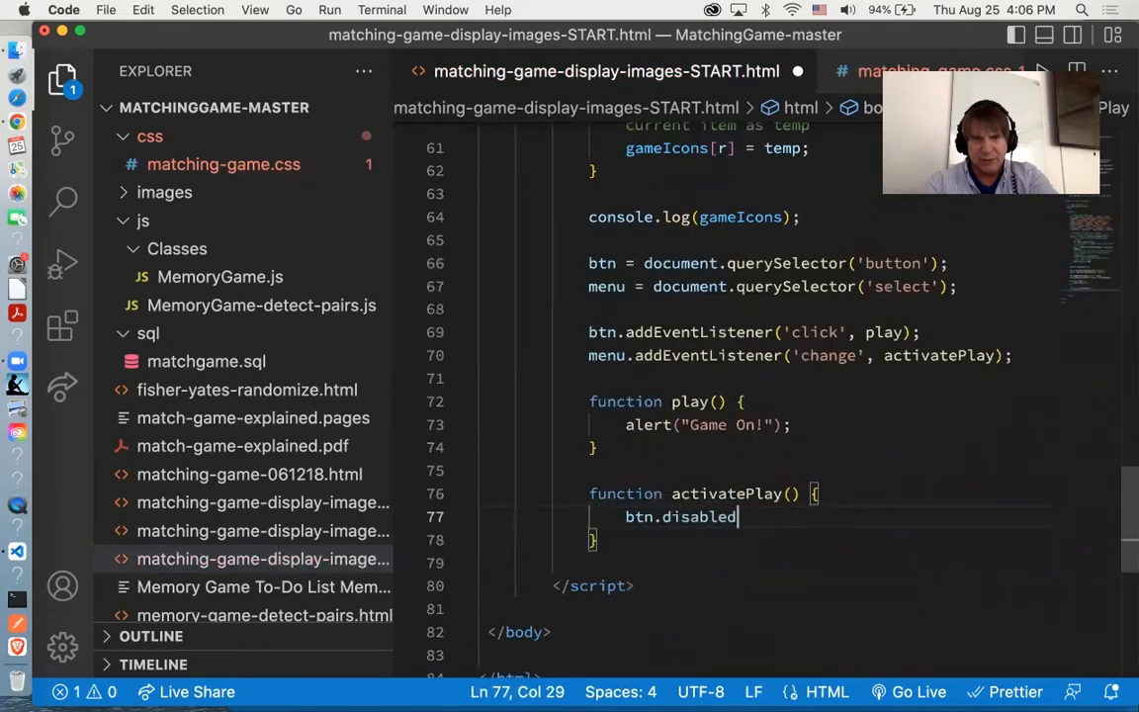
pyautogui.write('= false')
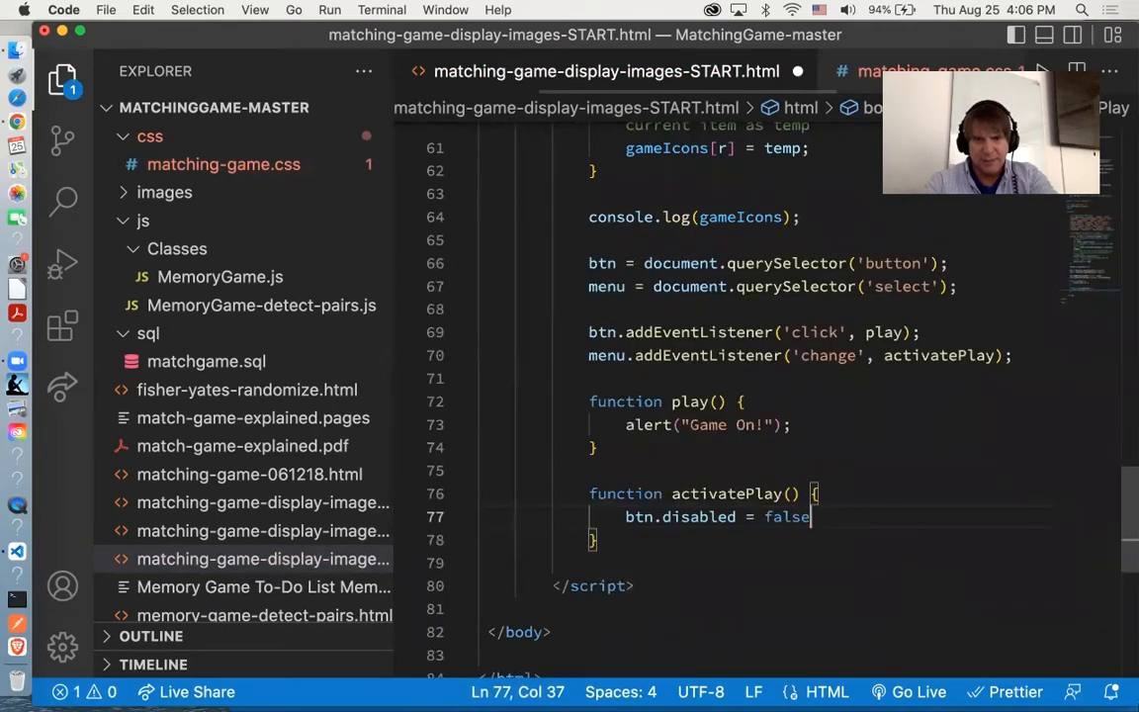
# Step: Style the enabled button with #394 background, #FFF text and pointer cursor
pyautogui.write('btn.syt')
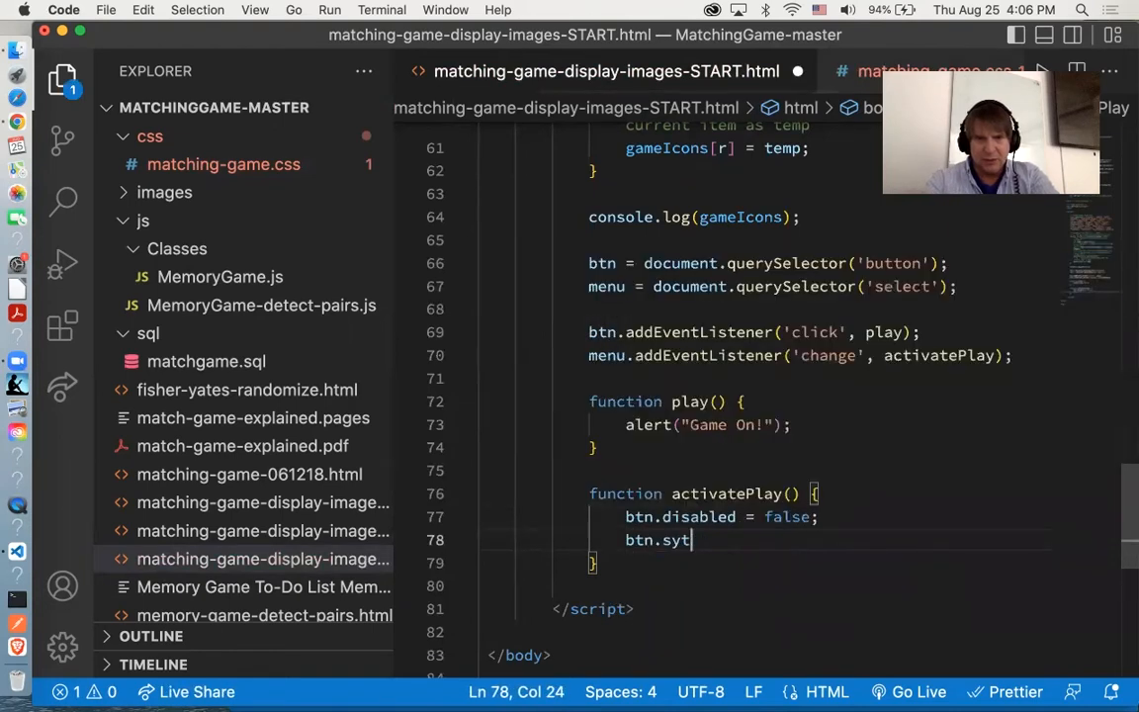
pyautogui.write('le')
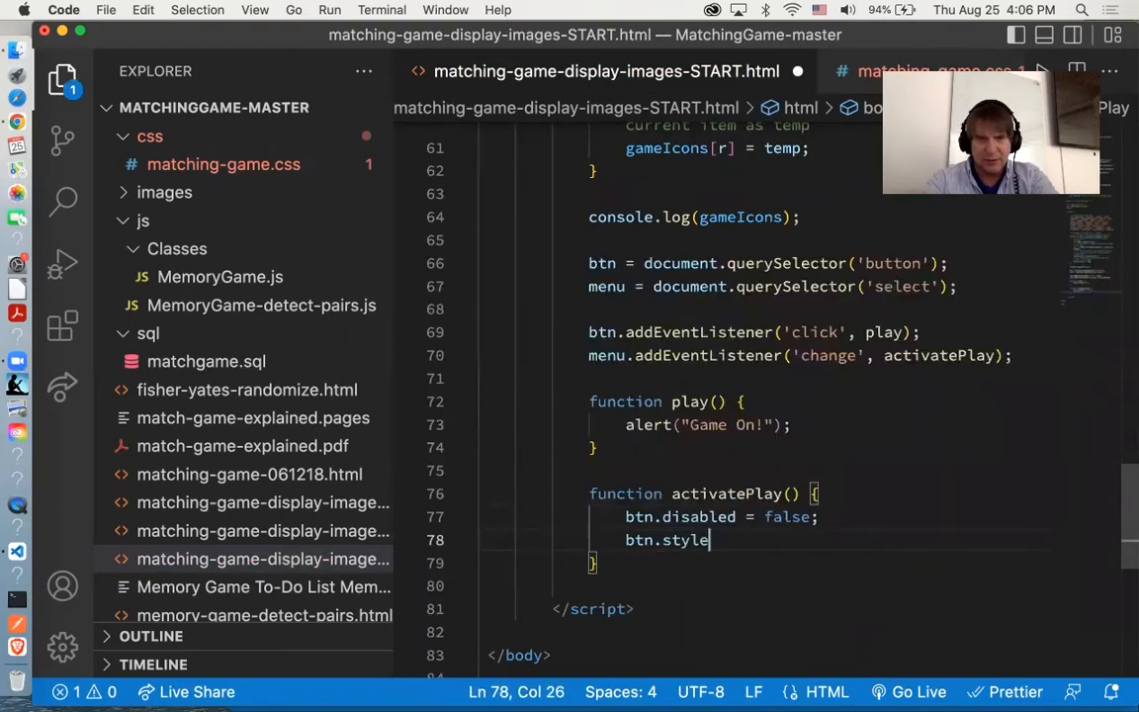
pyautogui.write('.backgr')
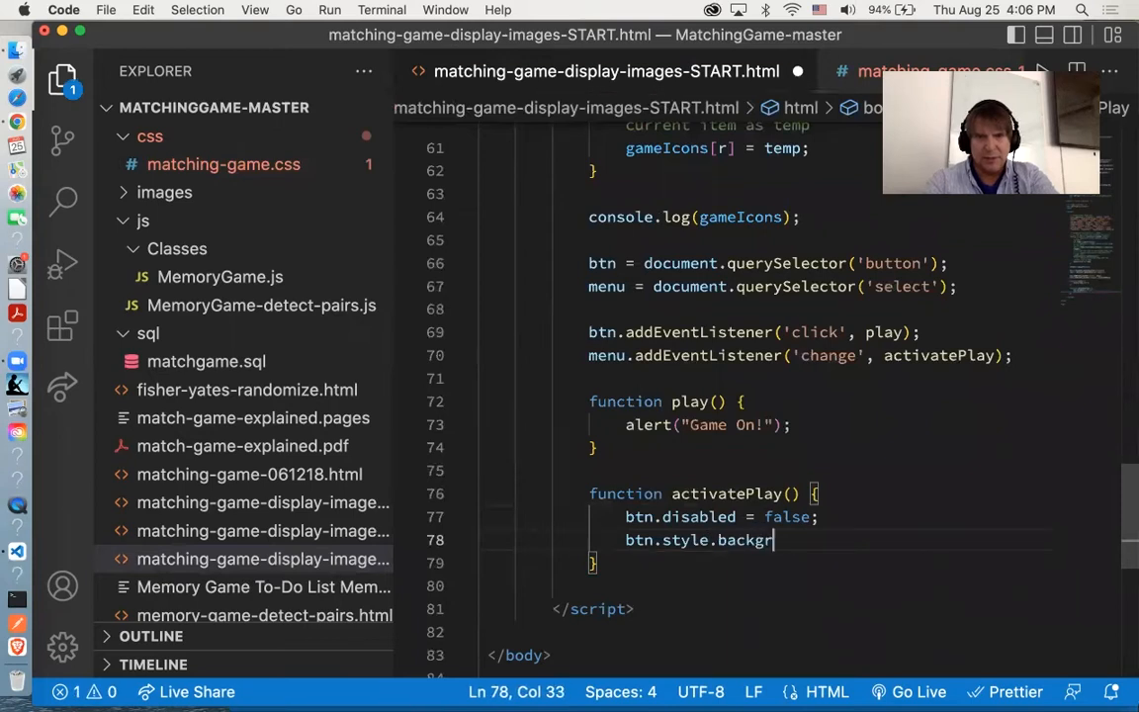
pyautogui.write("oundColor = '#394'!")
pyautogui.write('btn.style.color')
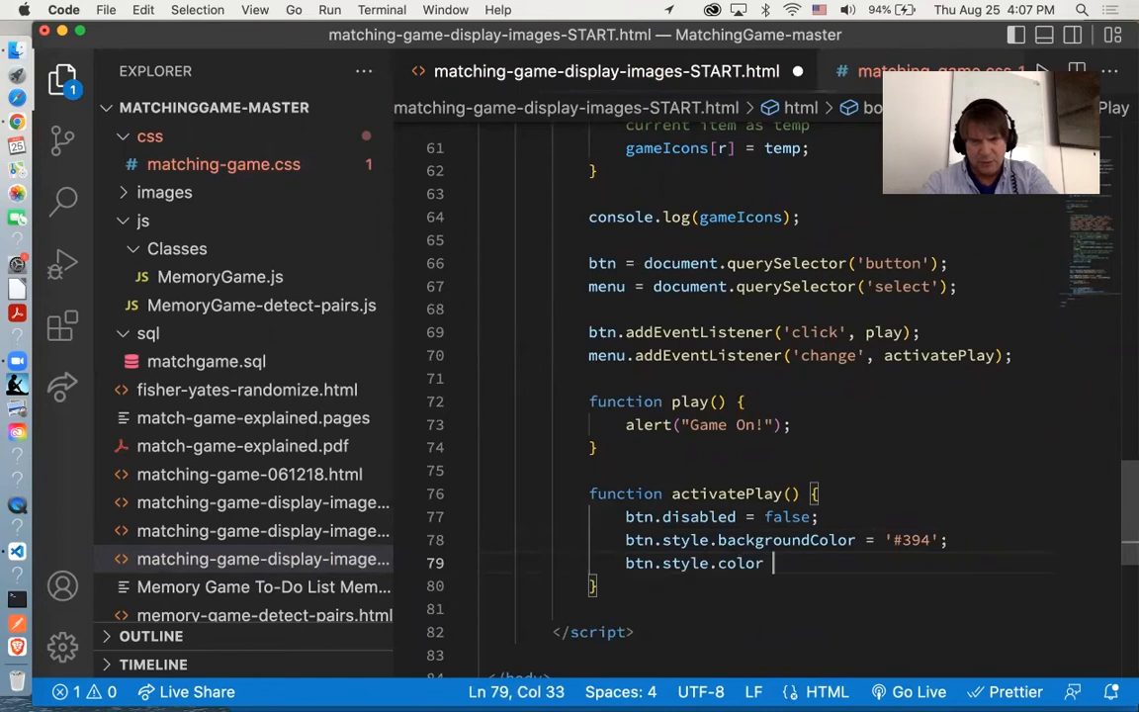
pyautogui.write("= '#FFF'")
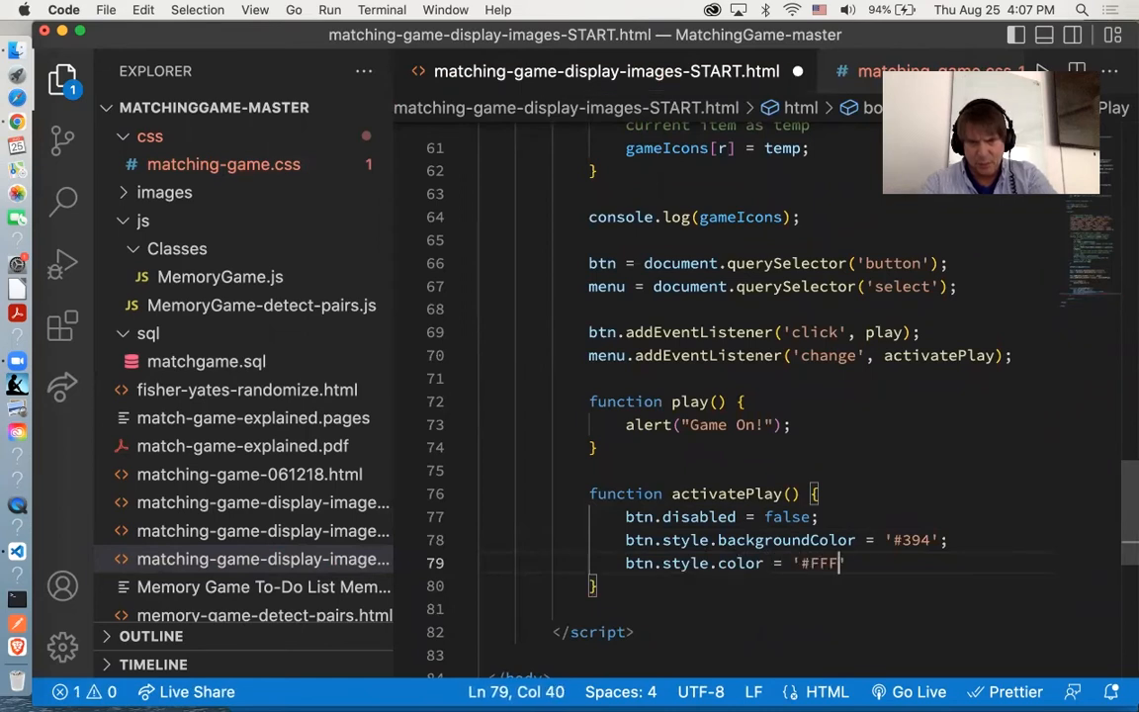
pyautogui.write("btn.style.cursor = 'pointer';")
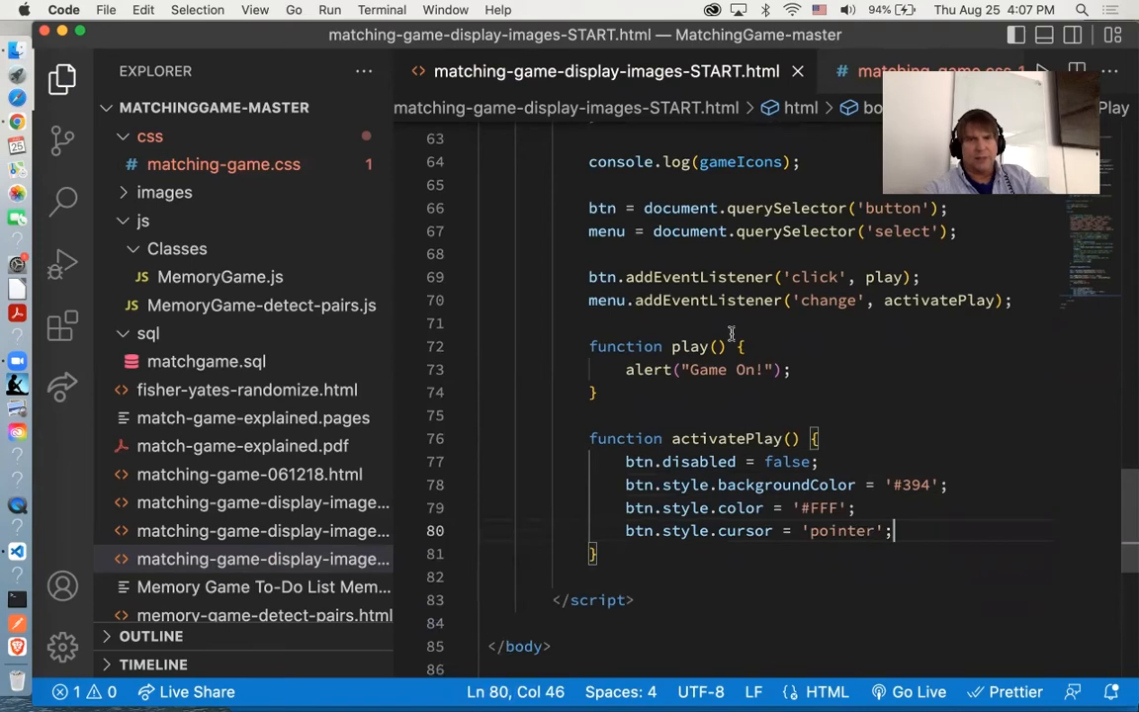
pyautogui.doubleClick(696, 460)
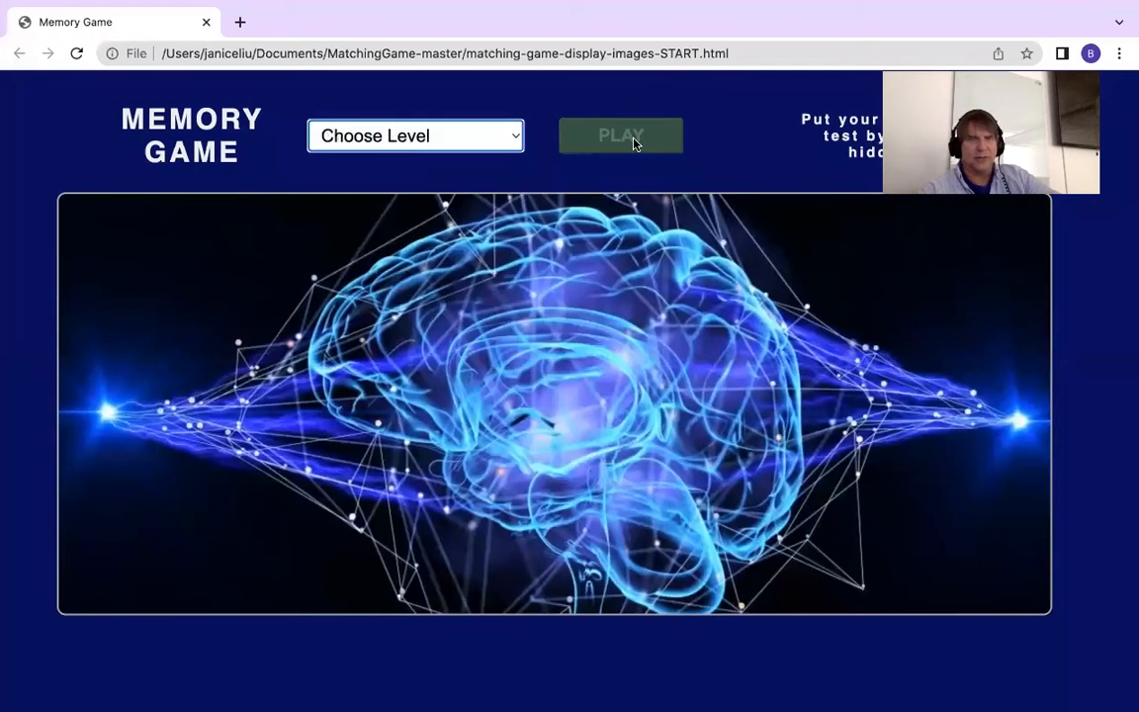
# Step: Choose Ninja (30 pairs) to brighten PLAY, start the game, and dismiss the Game On! alert
pyautogui.click(415, 135)
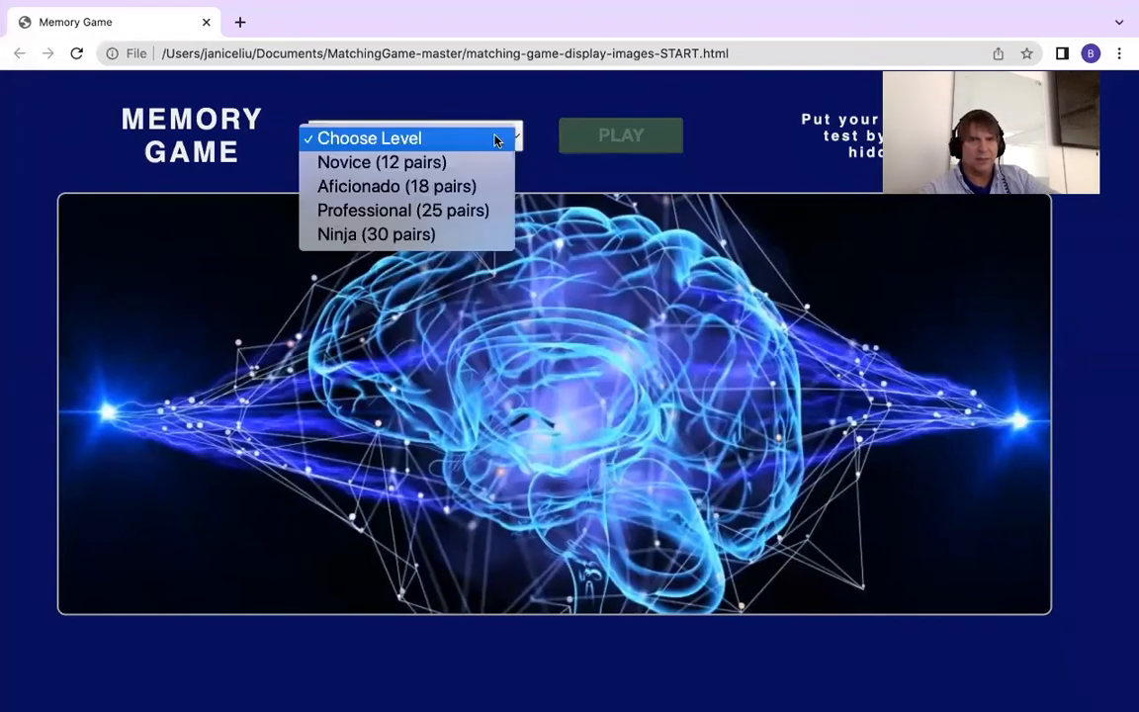
pyautogui.click(376, 233)
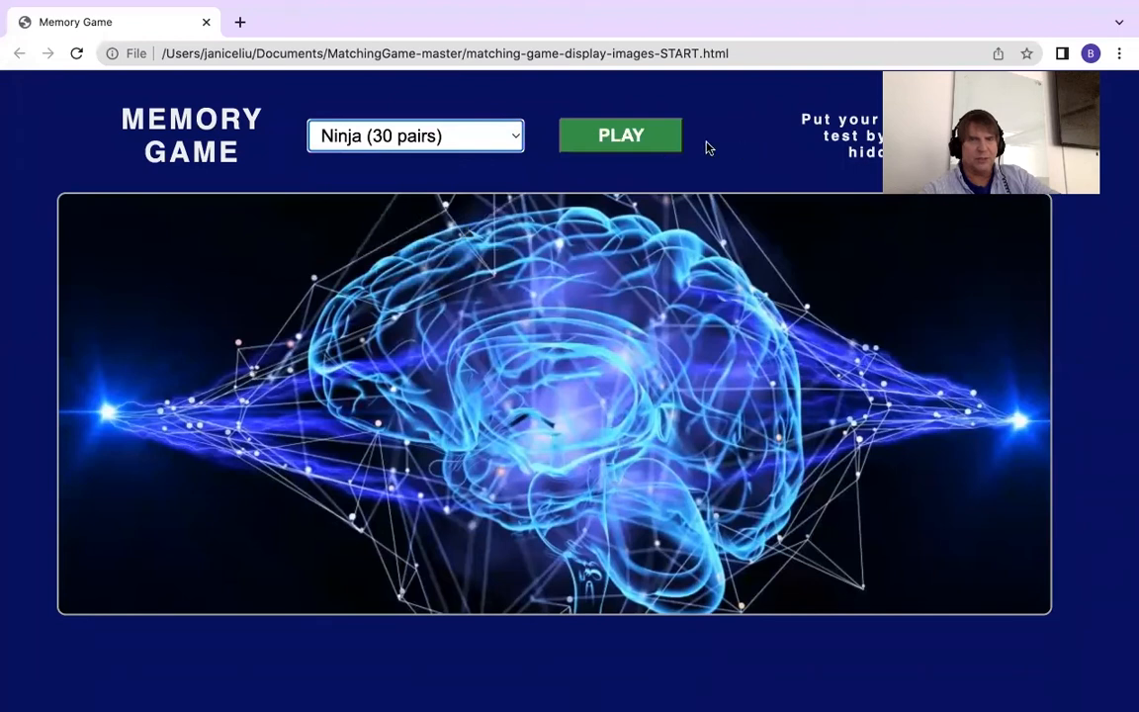
pyautogui.click(621, 135)
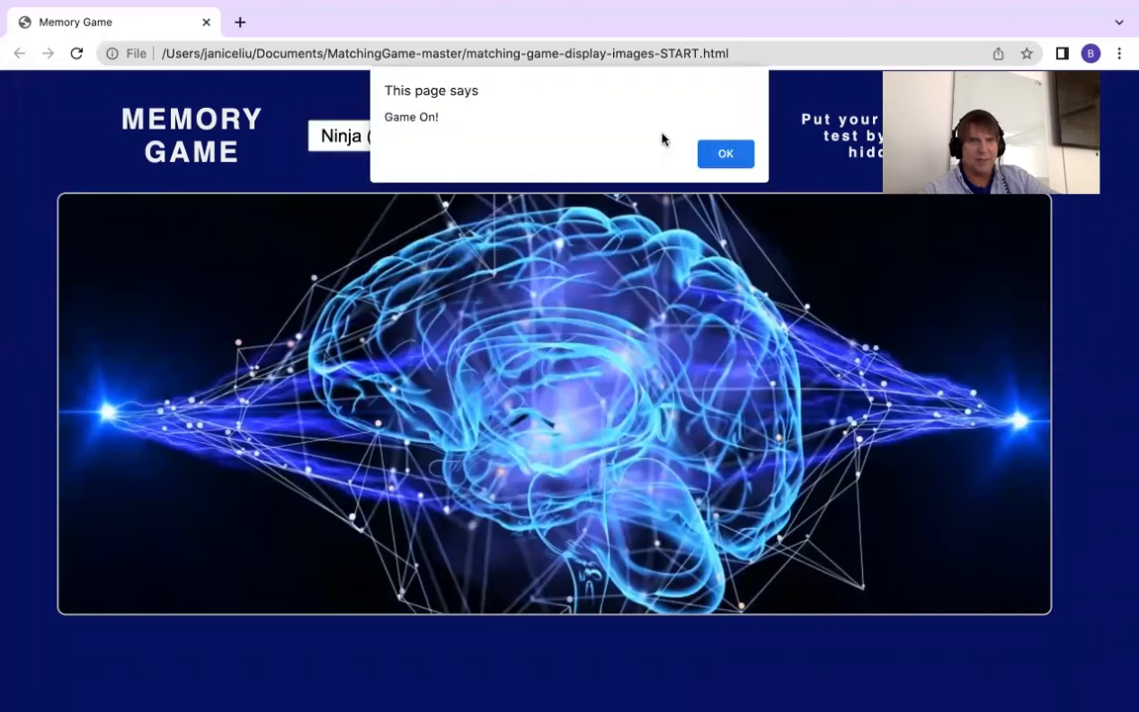
pyautogui.click(724, 154)
pyautogui.write('high')
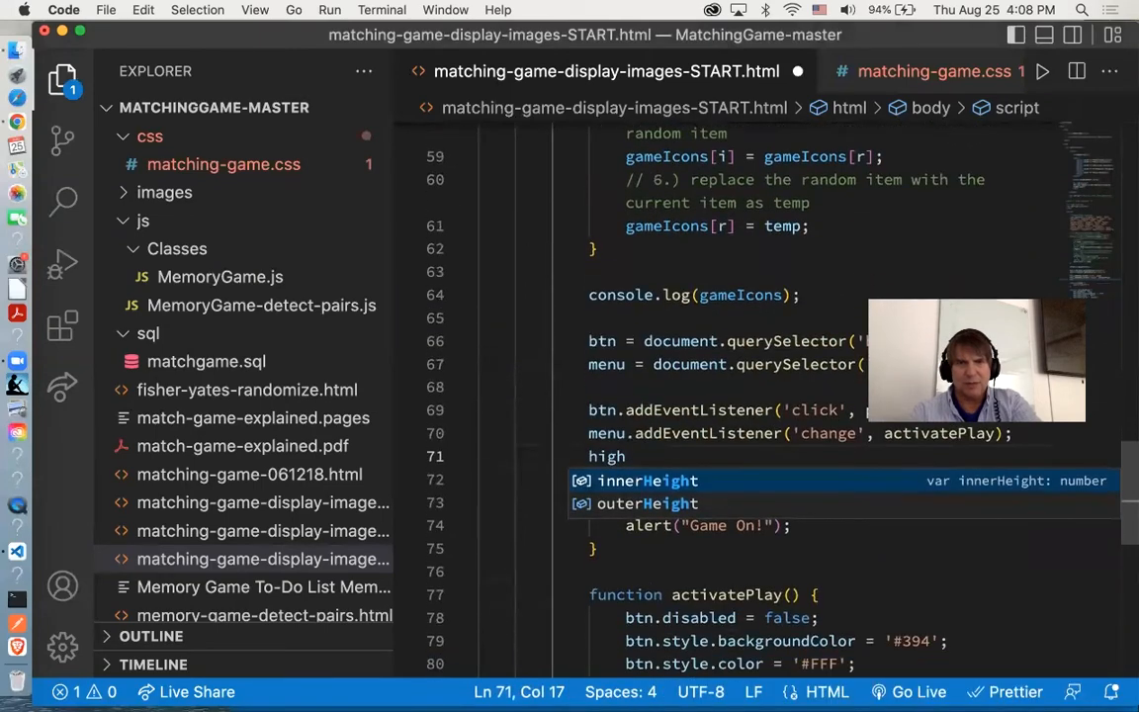
# Step: Select the msg-box element by id into msgBox
pyautogui.write('msgBox = d')
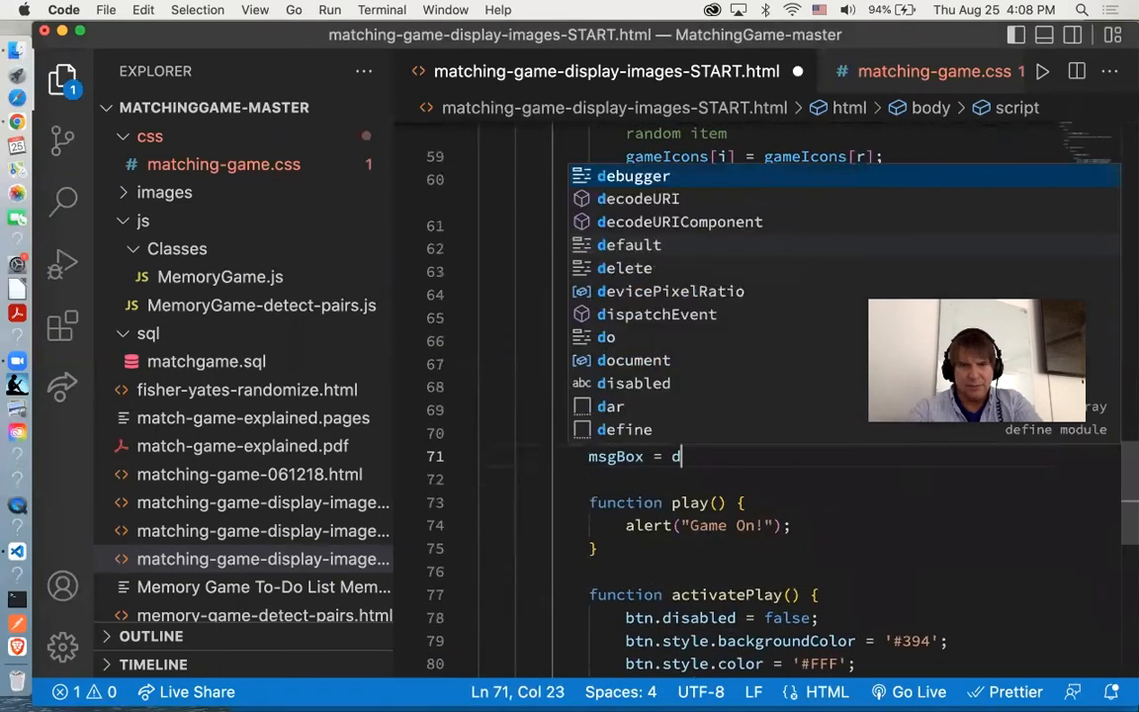
pyautogui.write('ocument.getElementB')
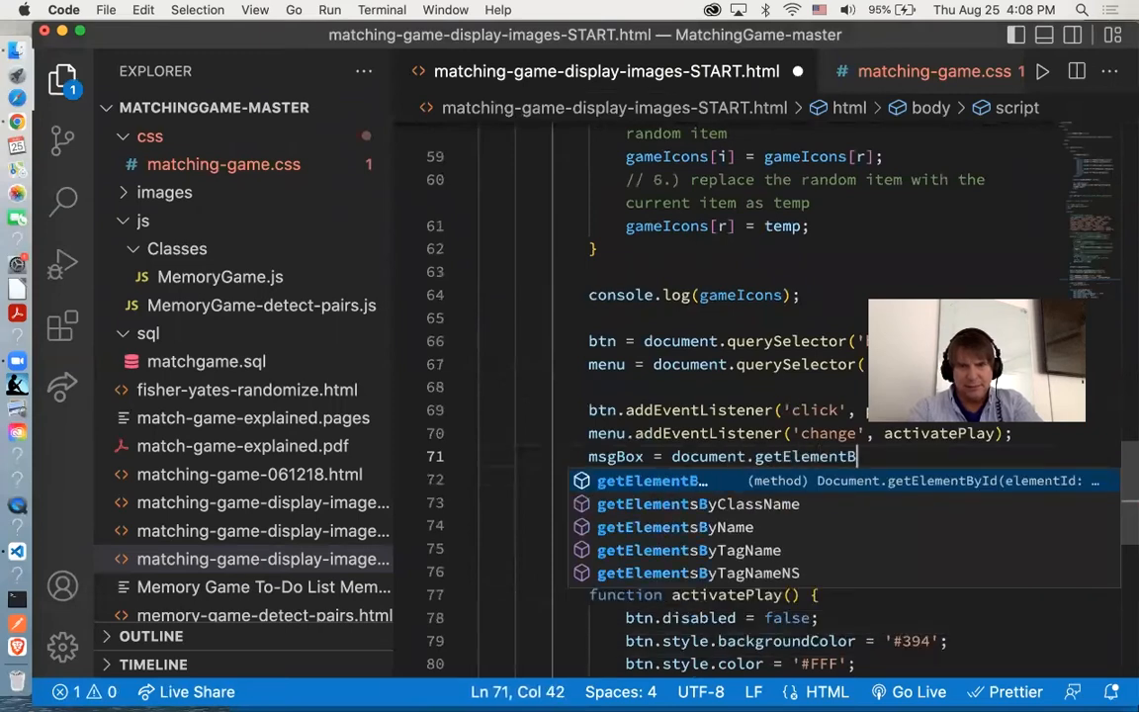
pyautogui.write("yId(msg-box');")
pyautogui.write('msgBox.tex')
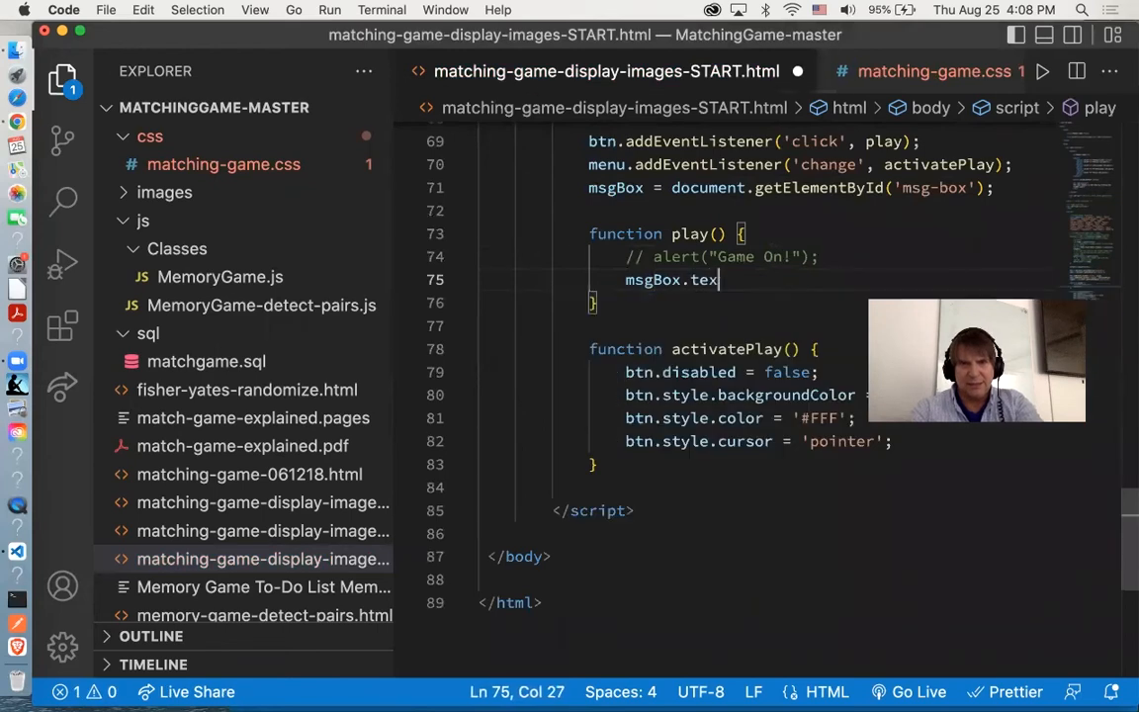
# Step: Set msgBox.textContent to 'Game On! Good Luck!' in place of the alert, then return to Chrome
pyautogui.write("tContent = 'Game On!'")
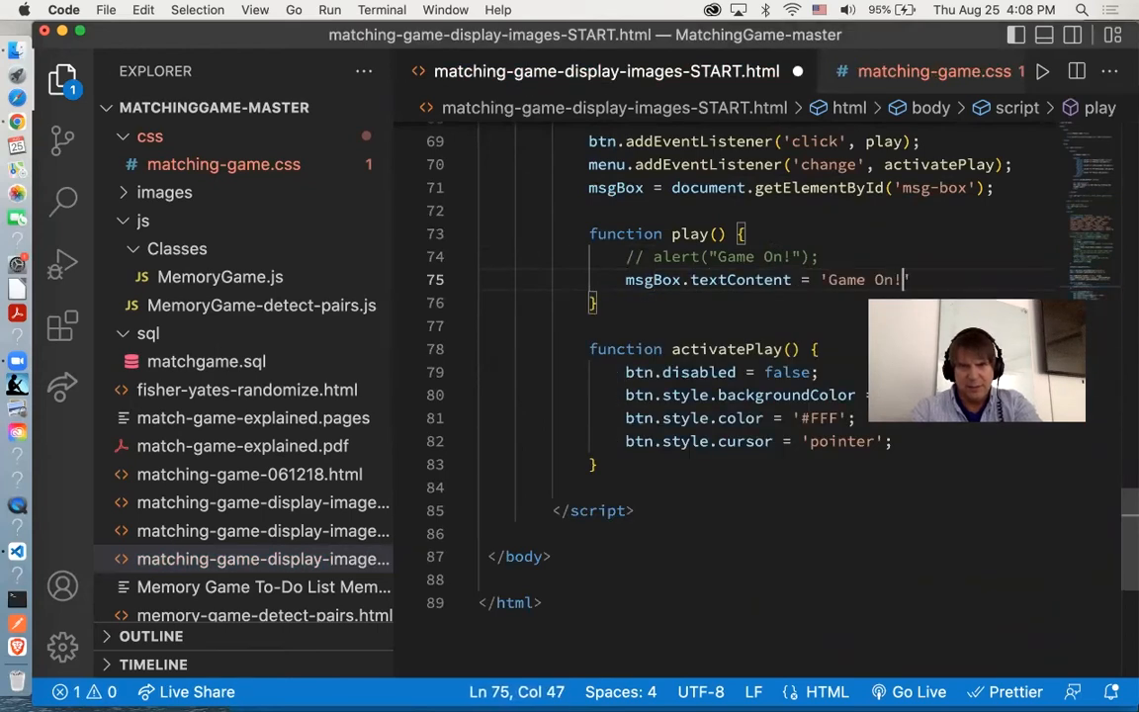
pyautogui.write('Good Luck!')
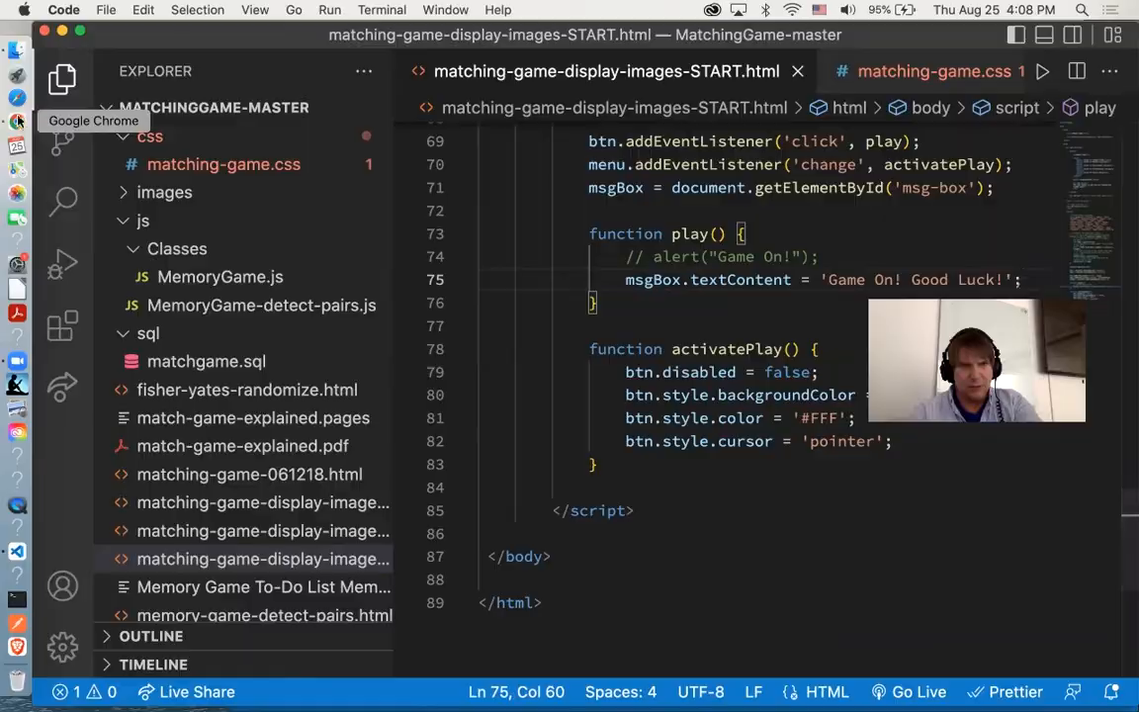
pyautogui.click(16, 119)
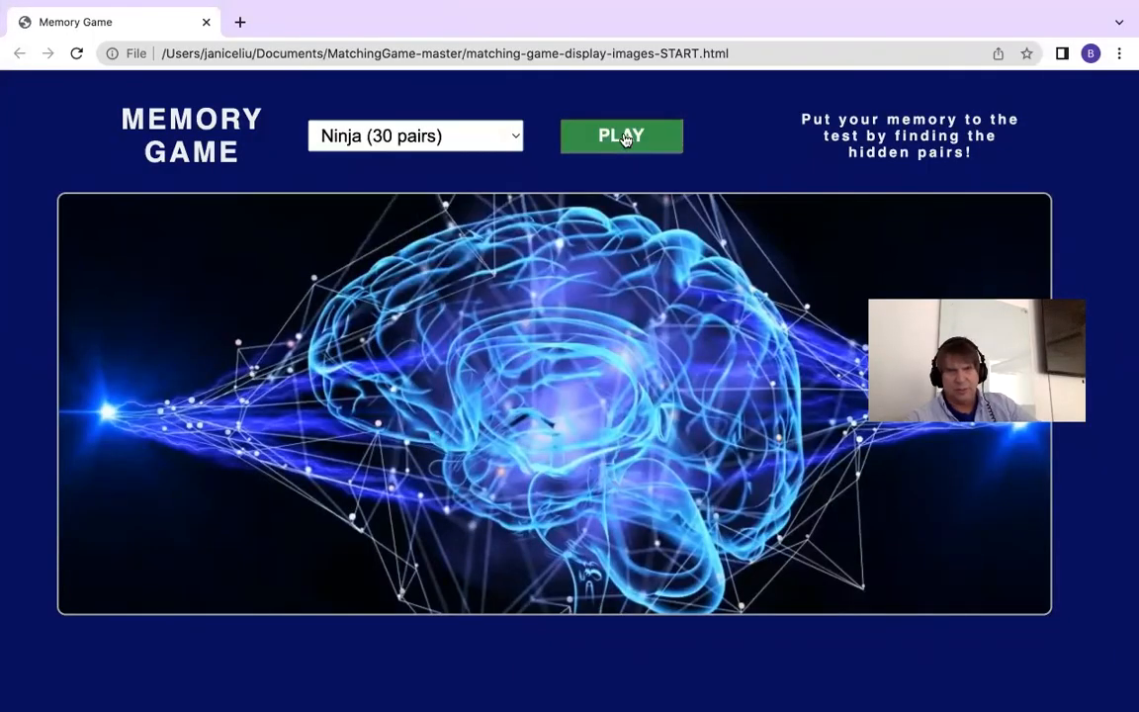
# Step: Start the game so 'Game On! Good Luck!' appears as page text
pyautogui.click(621, 135)
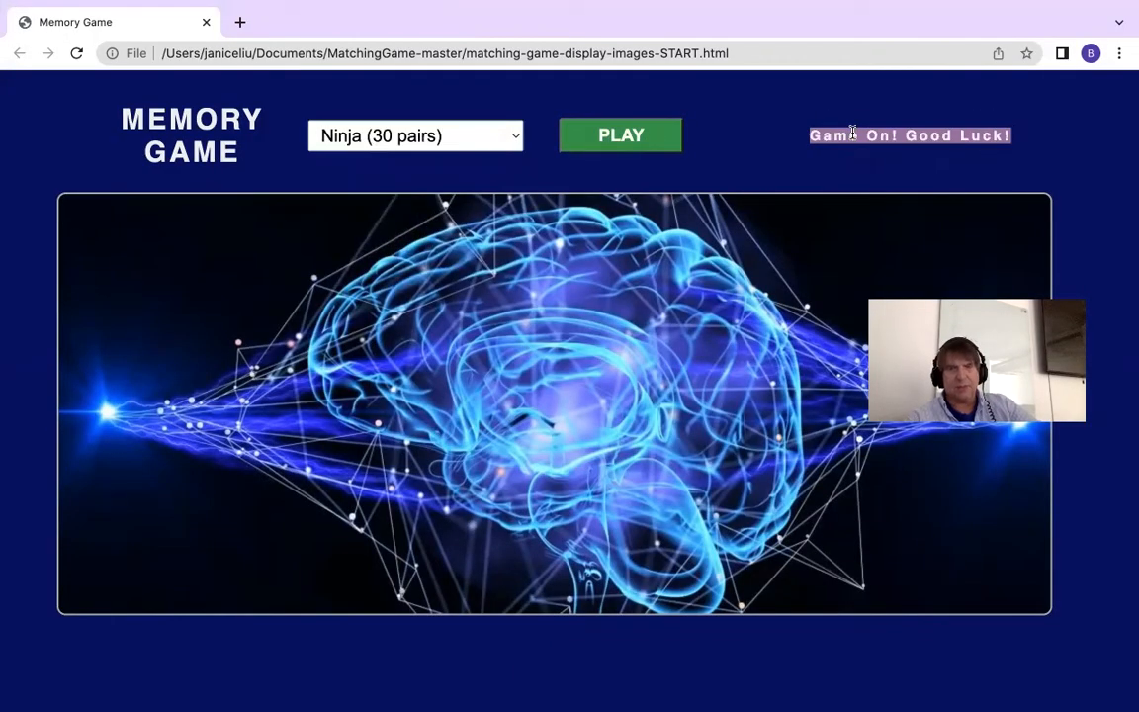
pyautogui.moveTo(919, 217)
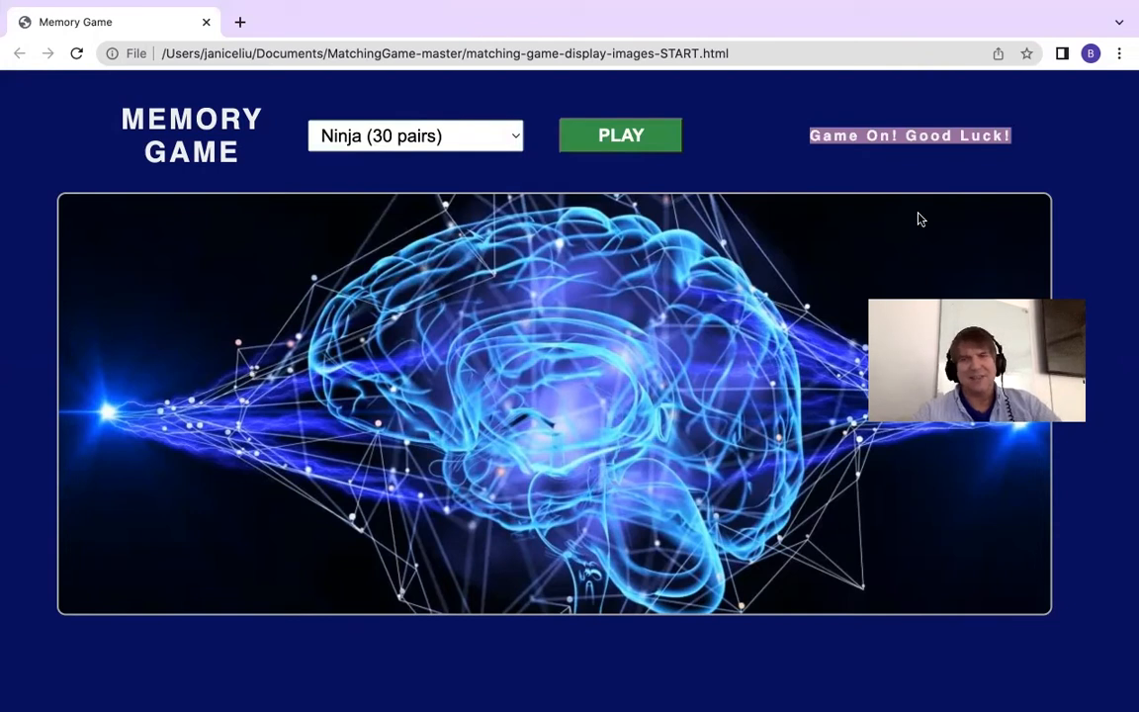
pyautogui.moveTo(977, 288)
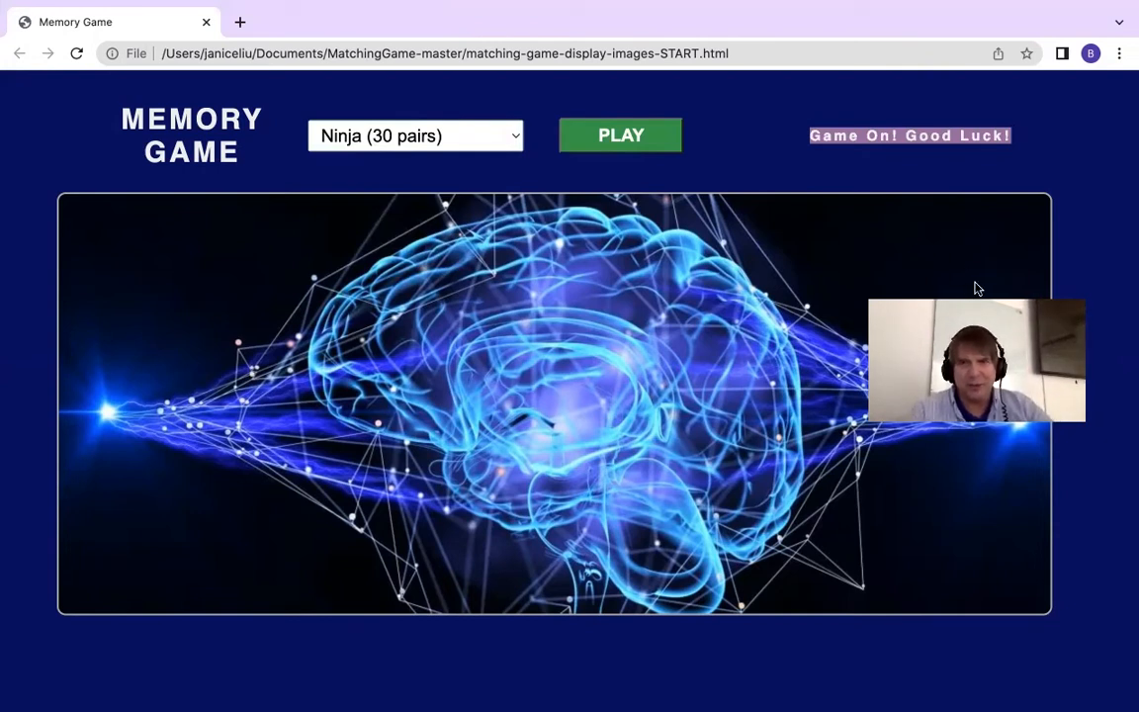